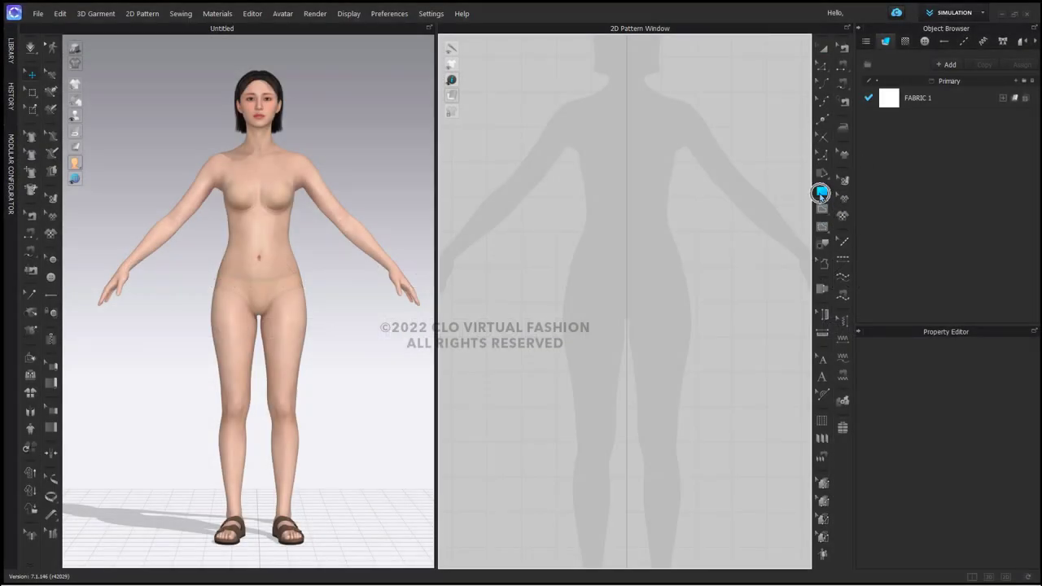
Step: Create a 31 by 2 inch rectangle for the waistband
{"action": "left_click", "coordinate": [820, 191]}
{"action": "type", "text": "2"}
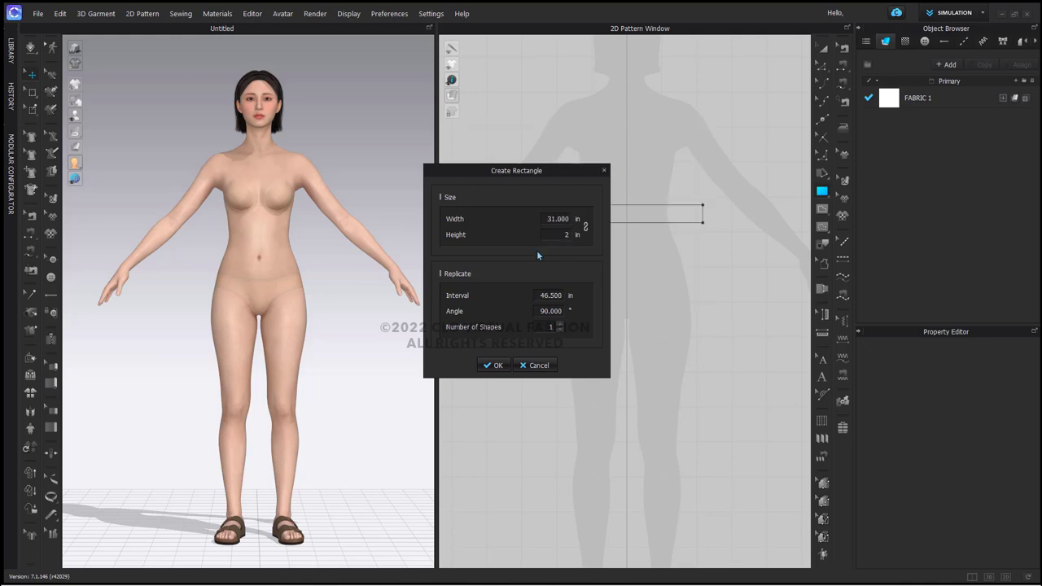
{"action": "left_click", "coordinate": [493, 364]}
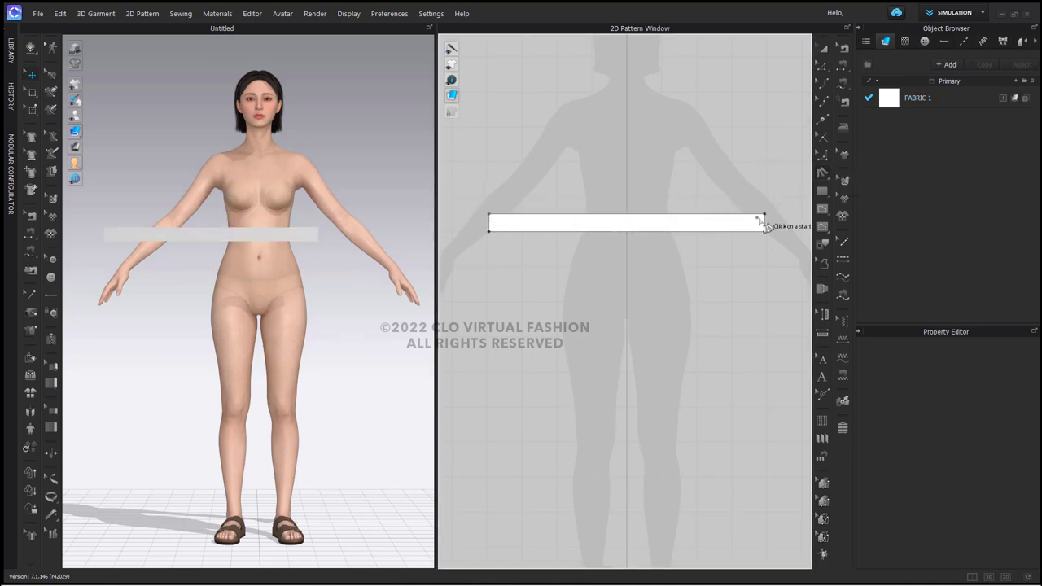
Step: Add fullness to the waistband rectangle so it curves into an arc
{"action": "left_click", "coordinate": [763, 230]}
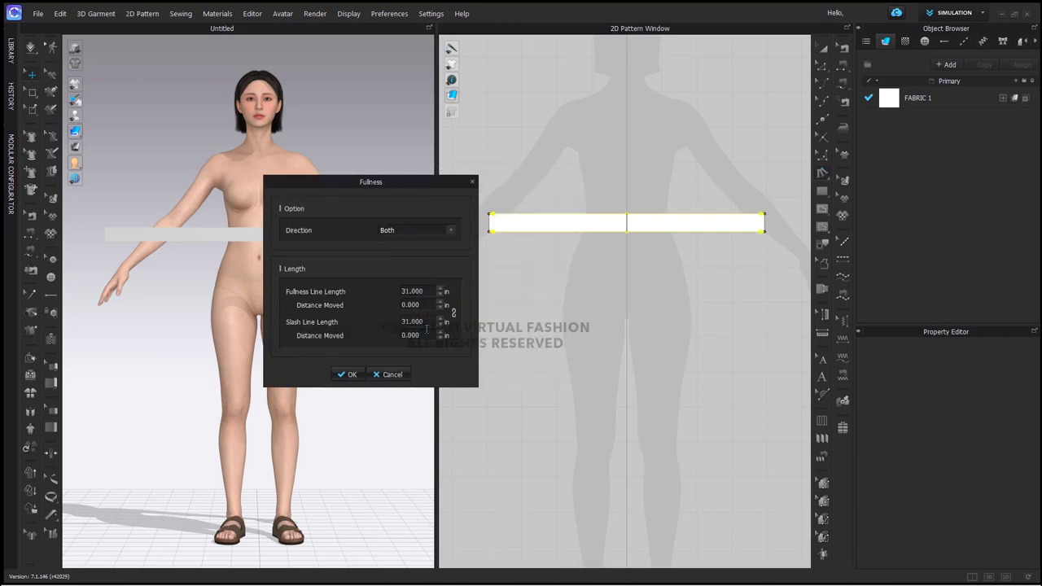
{"action": "left_click", "coordinate": [346, 373]}
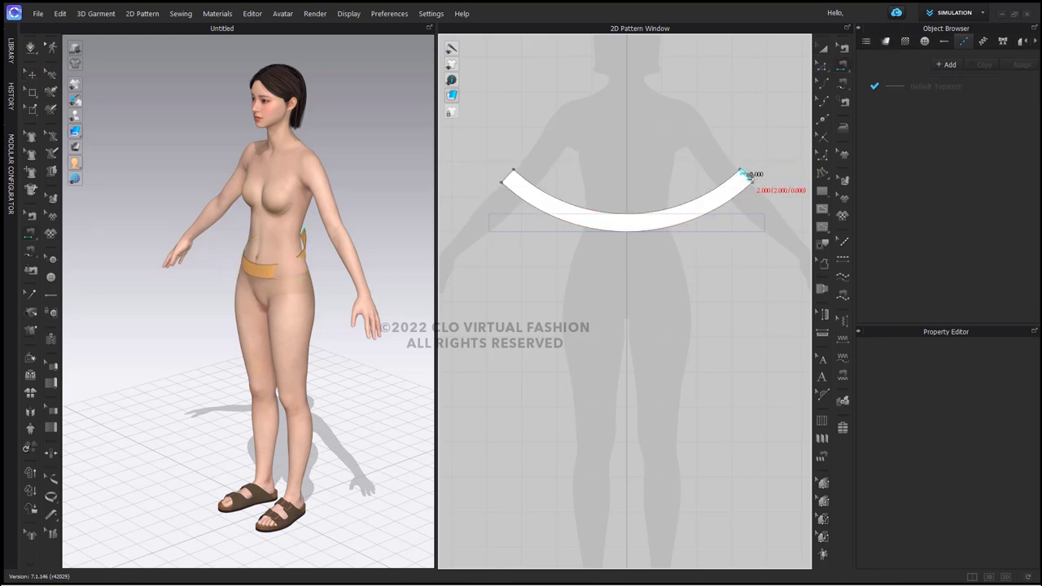
Step: Deselect the waistband and simulate so it settles snugly around the waist
{"action": "left_click", "coordinate": [631, 177]}
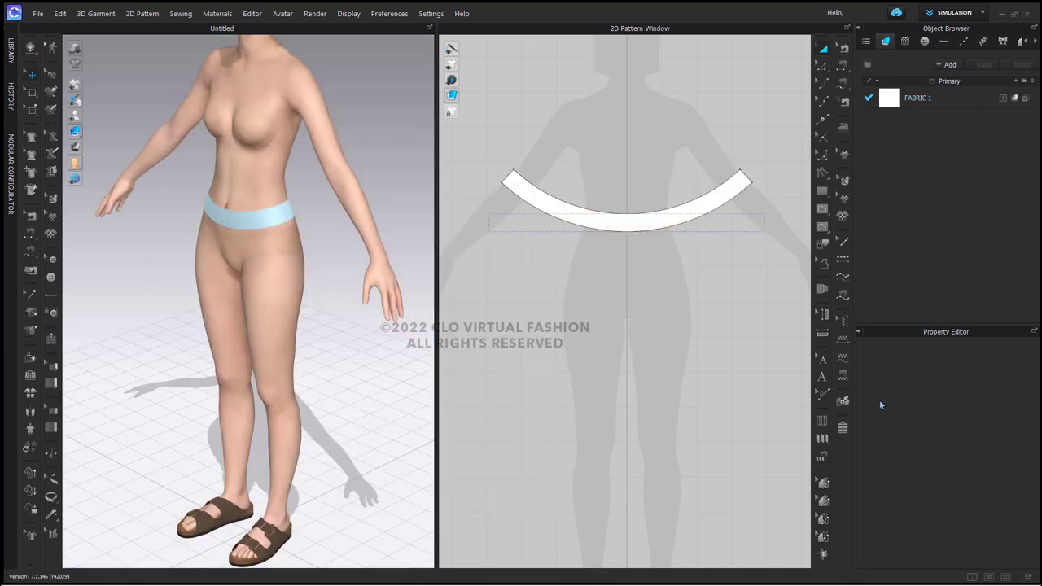
{"action": "mouse_move", "coordinate": [904, 398]}
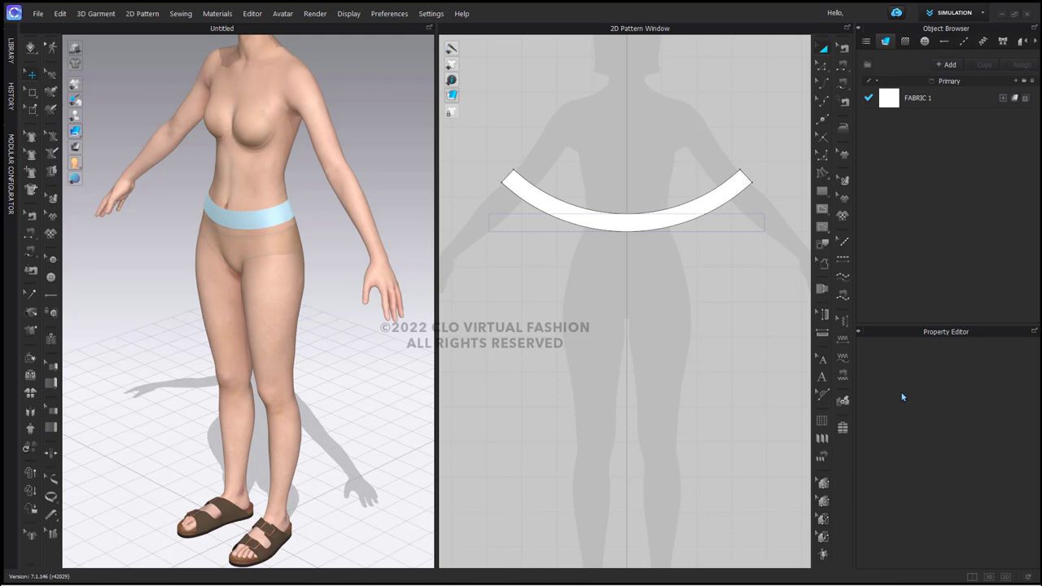
{"action": "left_click", "coordinate": [661, 229]}
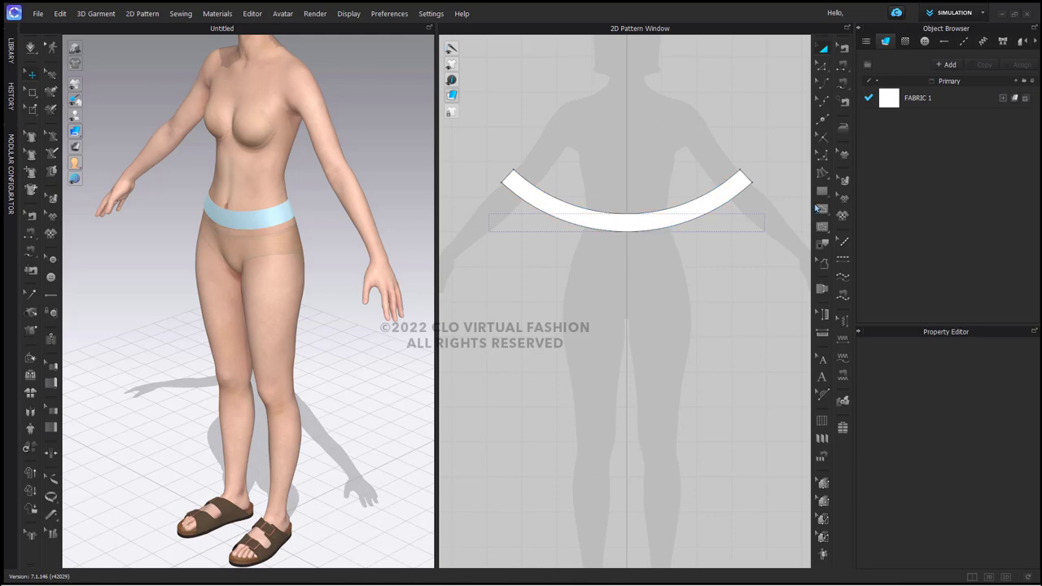
Step: Configure a spiral with sides and inner radius 12, offset 0, inner length 31
{"action": "left_click", "coordinate": [821, 209]}
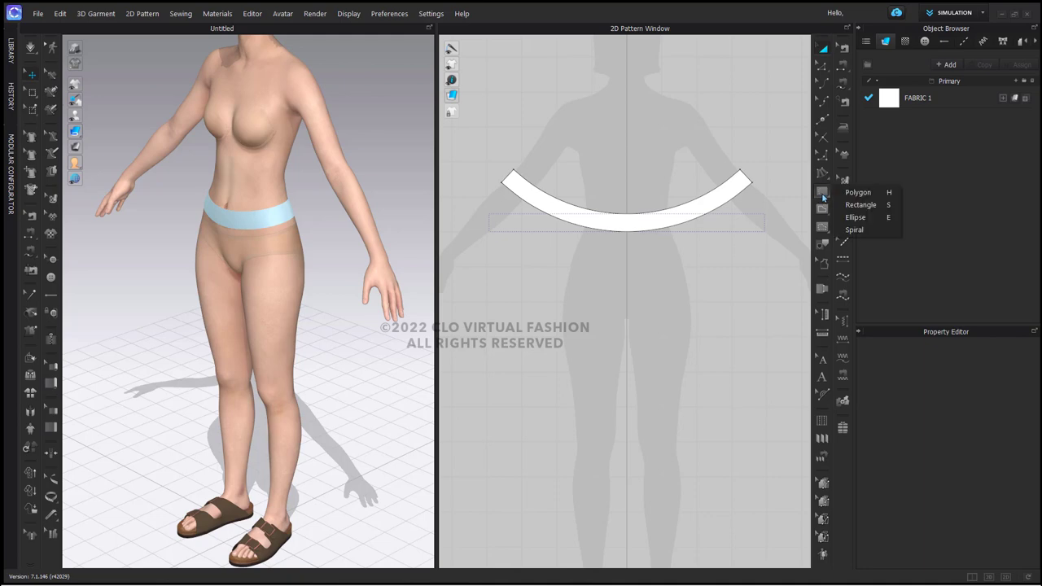
{"action": "mouse_move", "coordinate": [855, 229]}
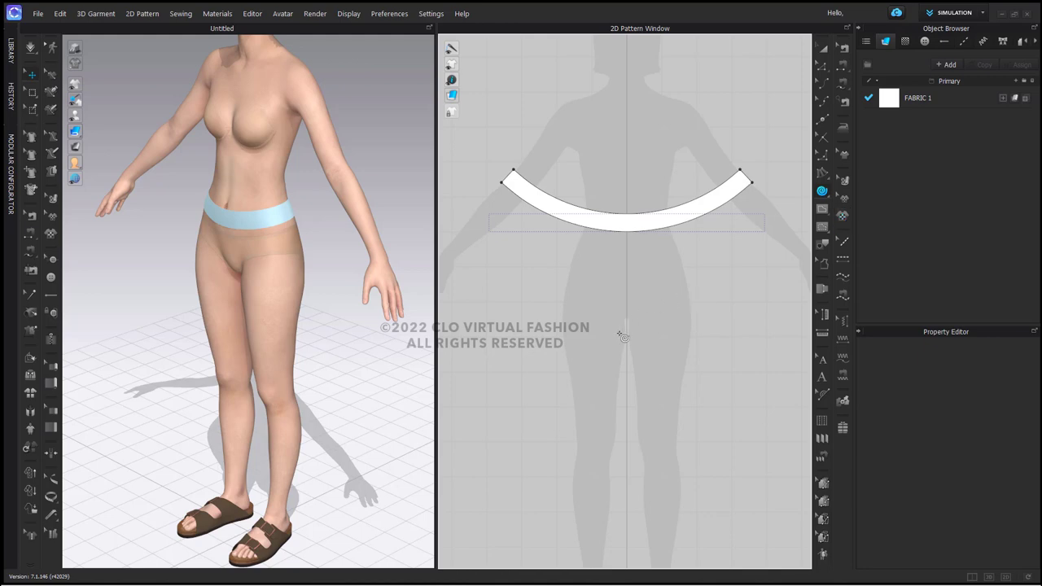
{"action": "mouse_move", "coordinate": [627, 342]}
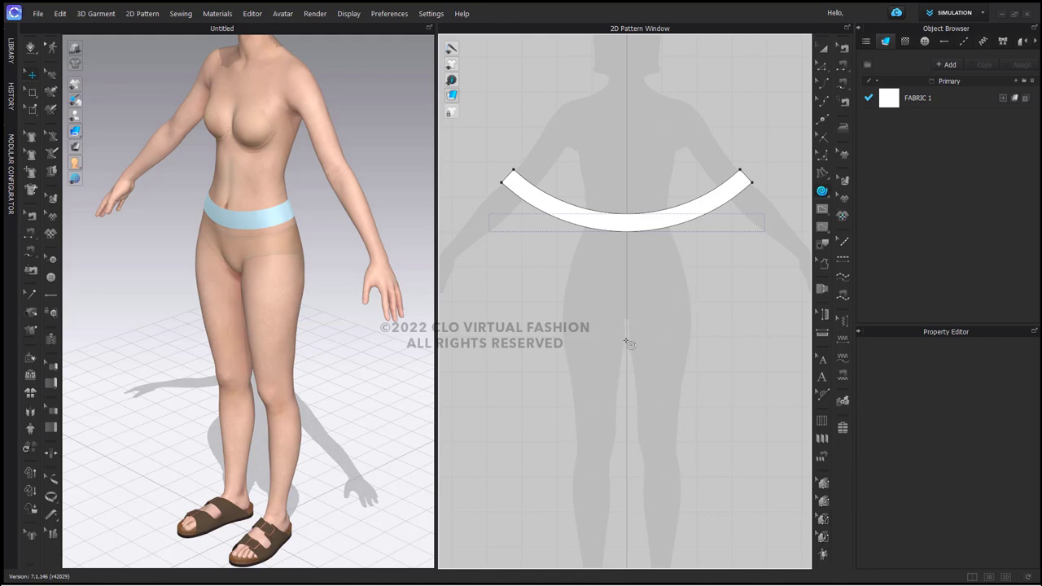
{"action": "mouse_move", "coordinate": [632, 398]}
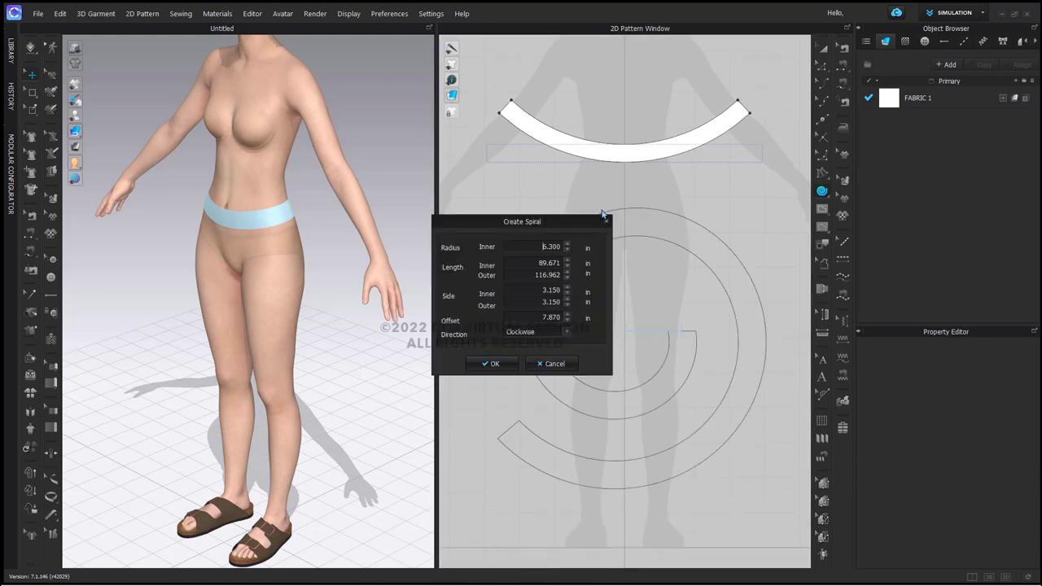
{"action": "left_click_drag", "start_coordinate": [522, 222], "coordinate": [409, 154]}
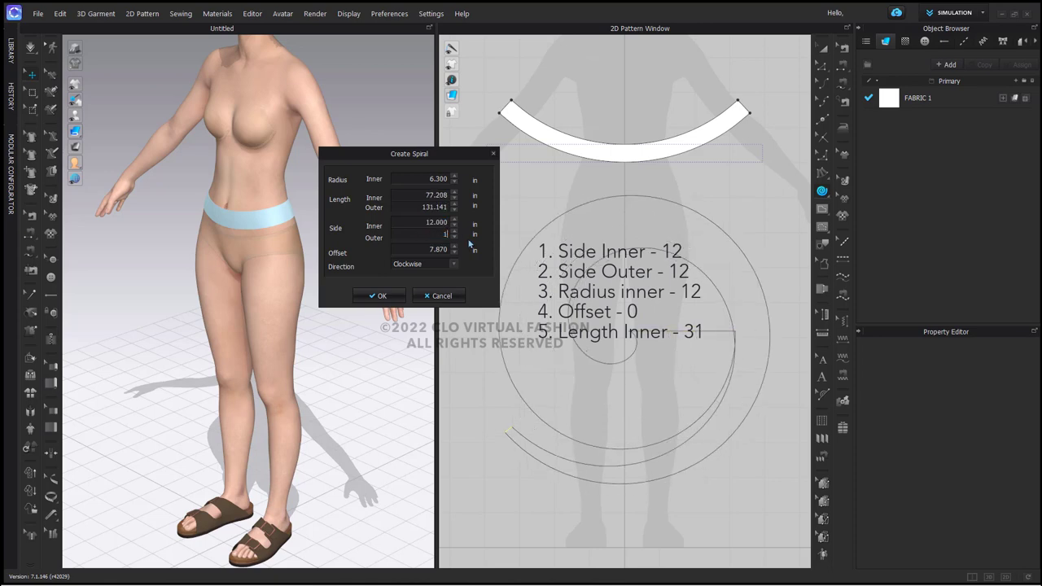
{"action": "type", "text": "12.000"}
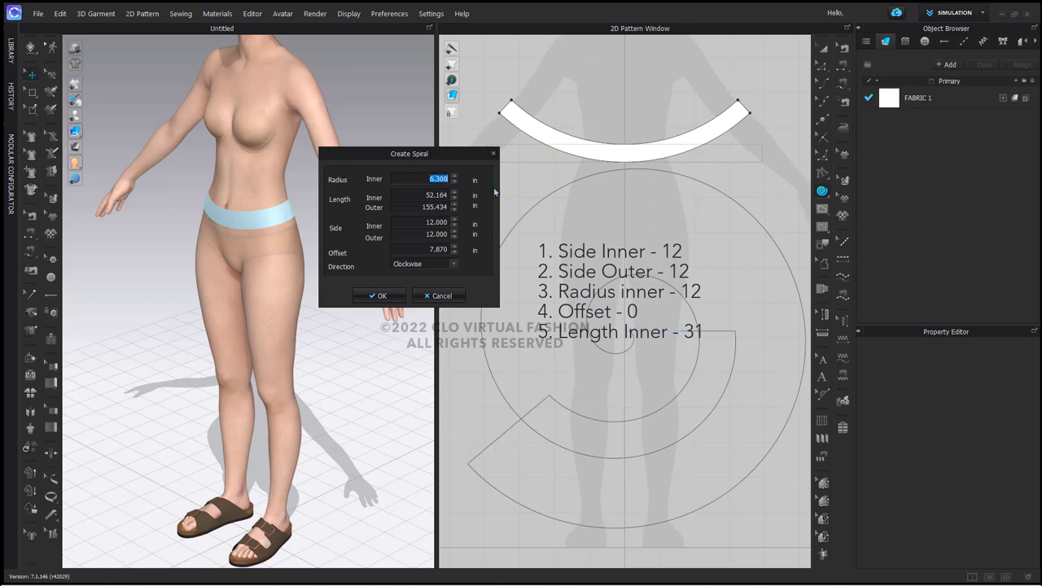
{"action": "type", "text": "12"}
{"action": "left_click", "coordinate": [421, 249]}
{"action": "type", "text": "0"}
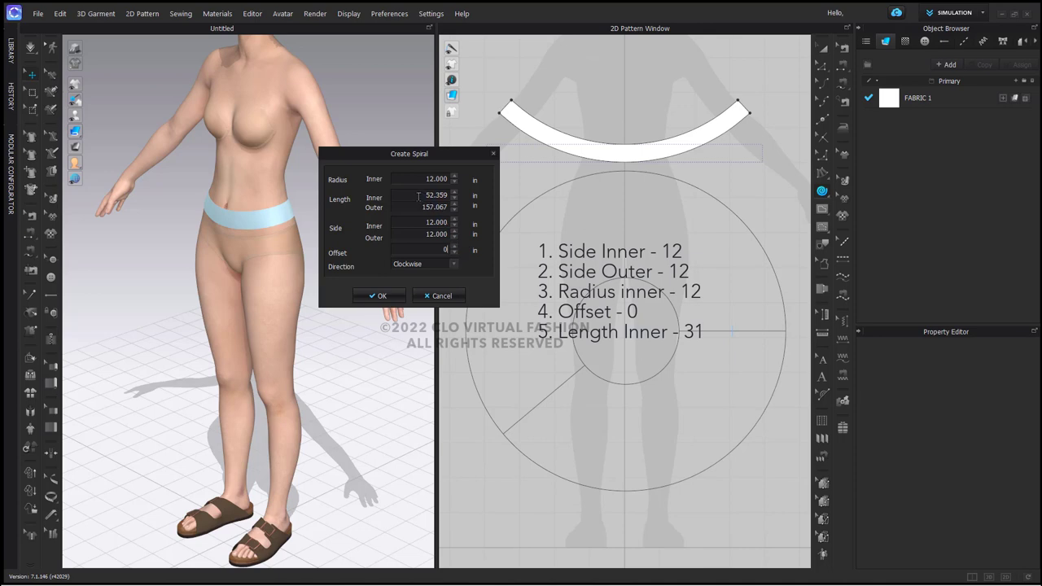
{"action": "left_click", "coordinate": [435, 196]}
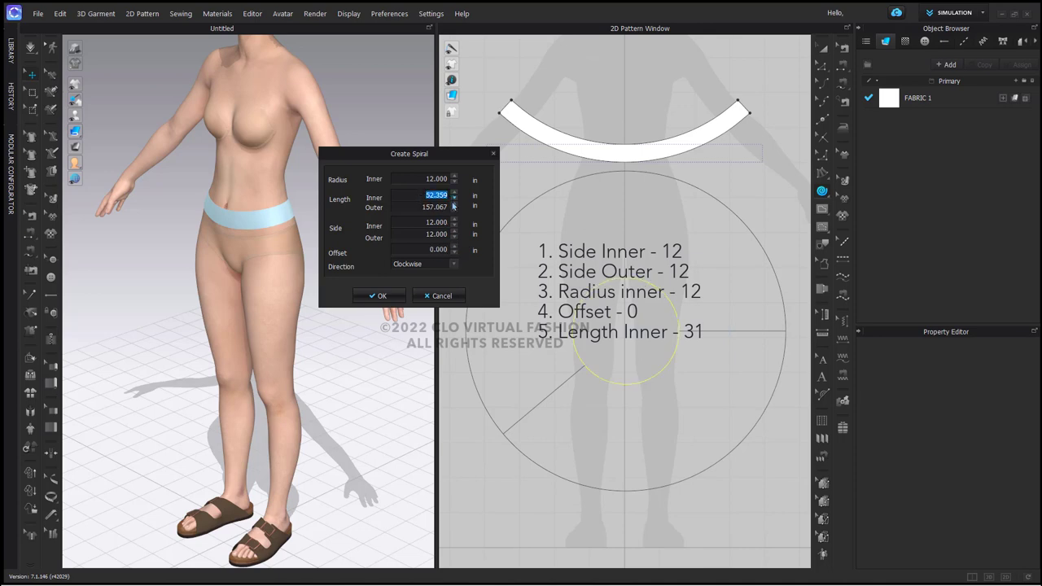
{"action": "type", "text": "31"}
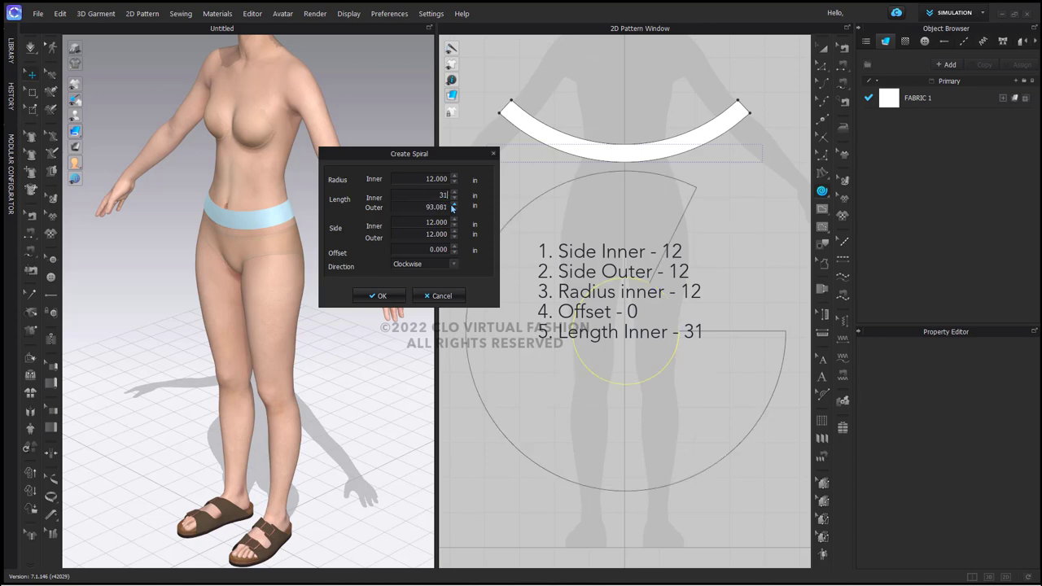
{"action": "mouse_move", "coordinate": [641, 169]}
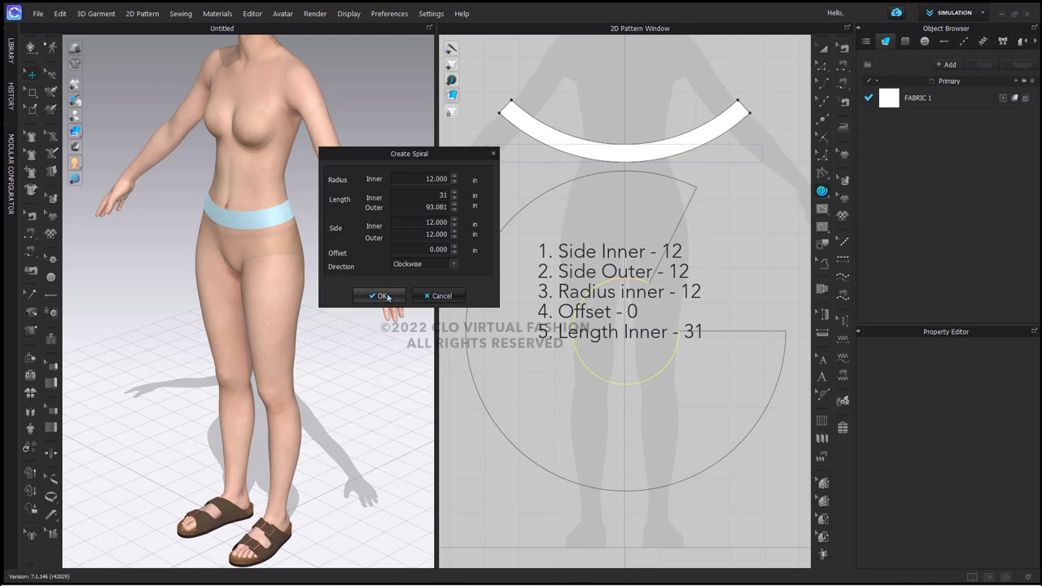
Step: Create the spiral skirt piece and rotate it so its opening faces up
{"action": "left_click", "coordinate": [379, 295]}
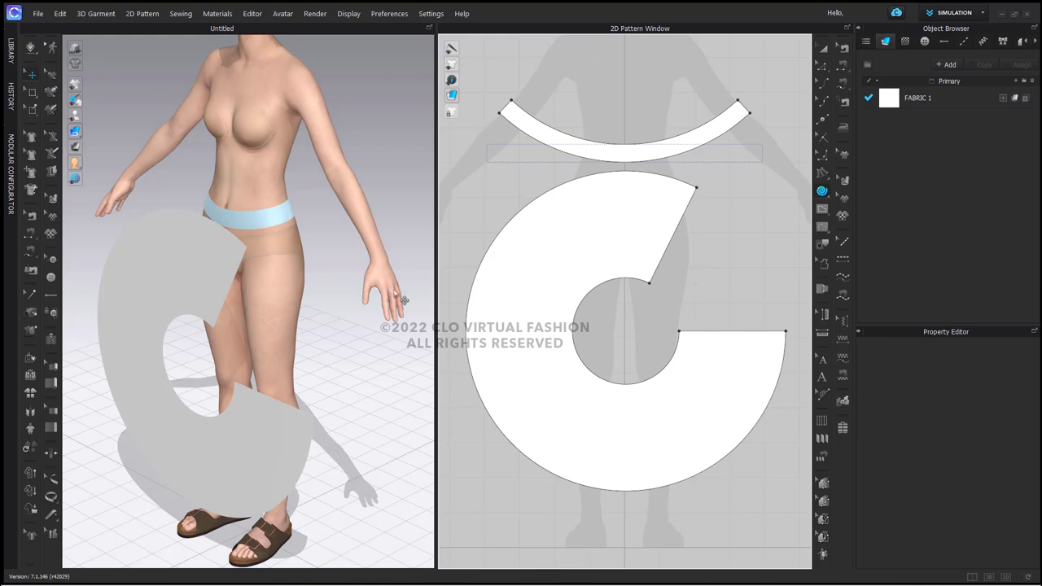
{"action": "mouse_move", "coordinate": [832, 46]}
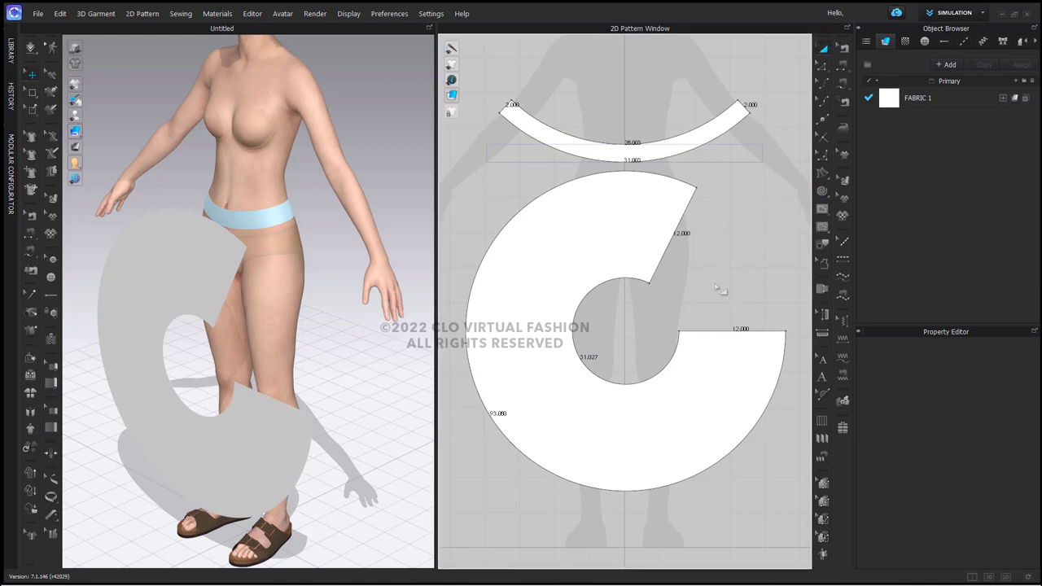
{"action": "left_click", "coordinate": [572, 366]}
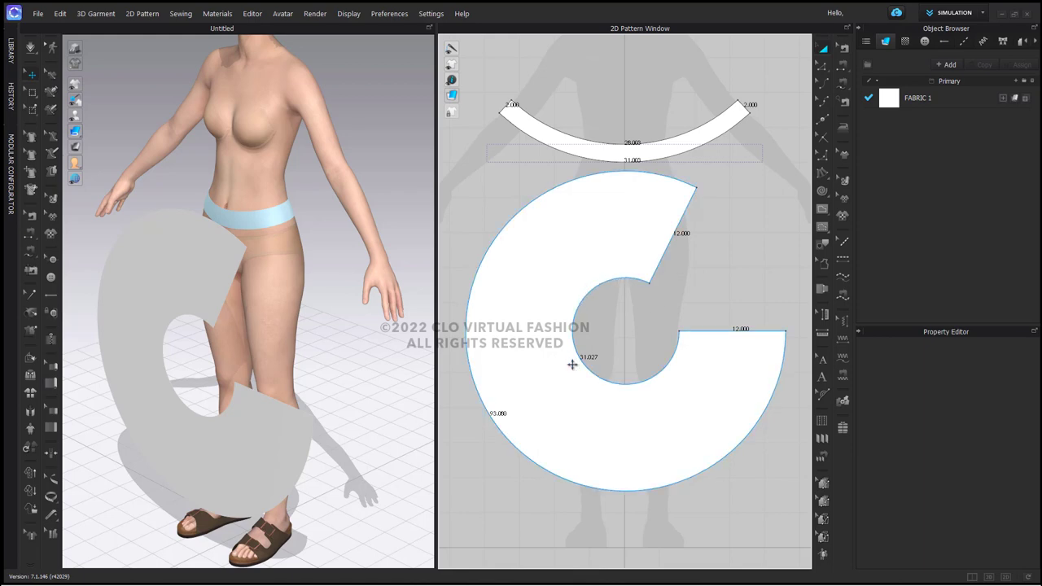
{"action": "mouse_move", "coordinate": [630, 277]}
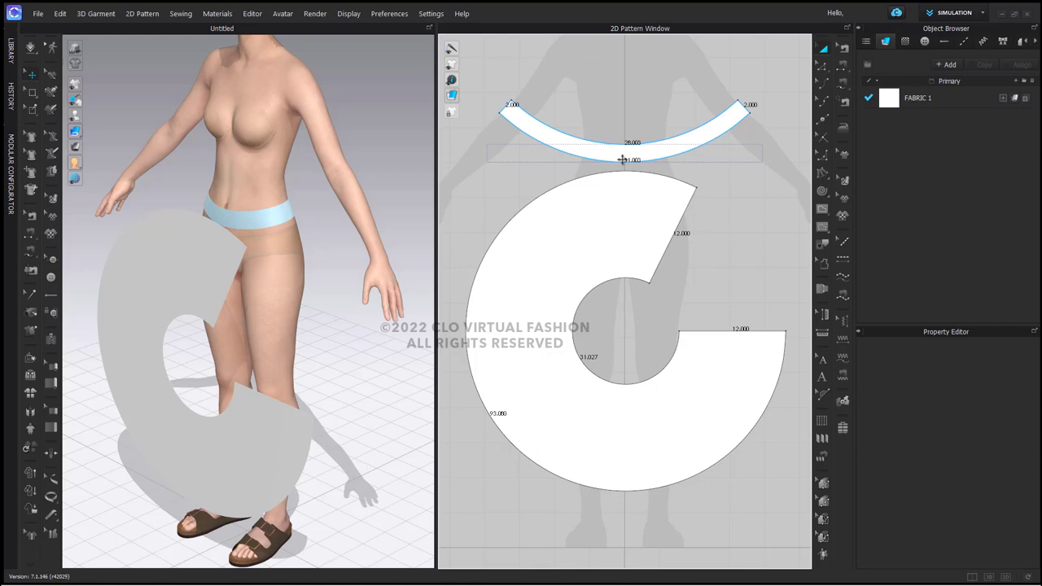
{"action": "left_click", "coordinate": [658, 210]}
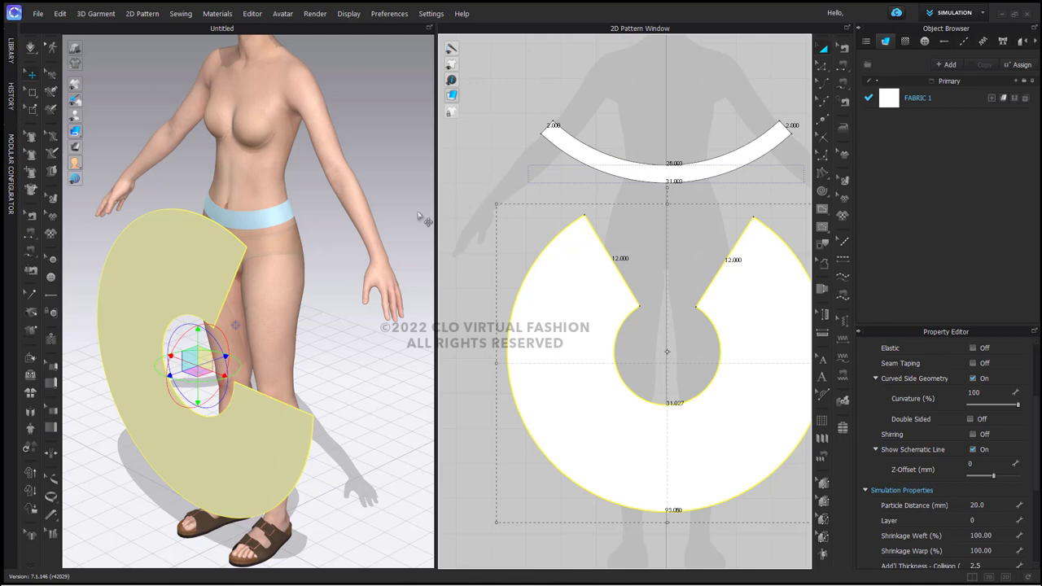
{"action": "mouse_move", "coordinate": [208, 262]}
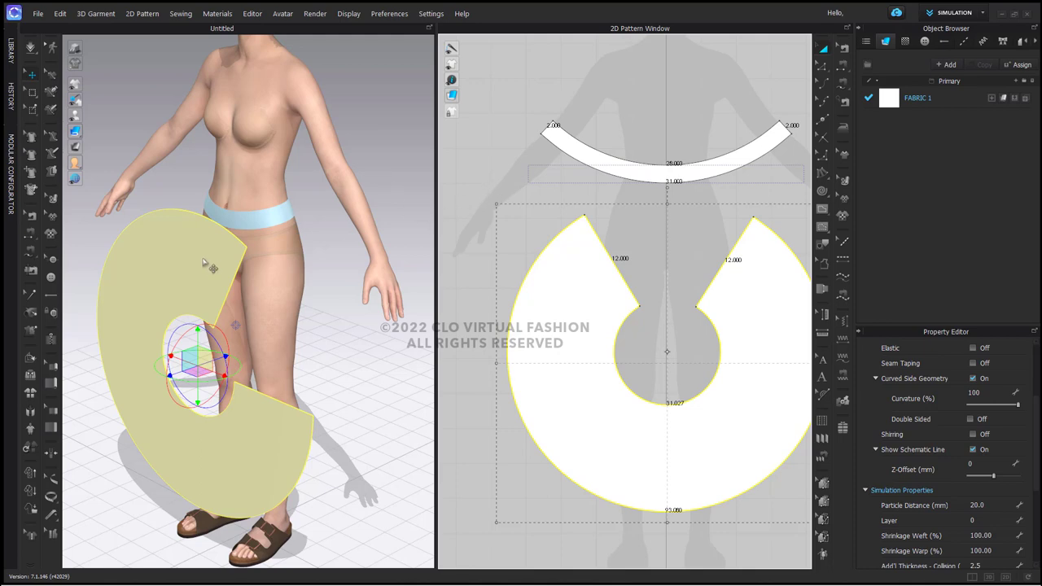
Step: Reset the skirt's 2D arrangement and raise it around the avatar's hips
{"action": "right_click", "coordinate": [202, 259]}
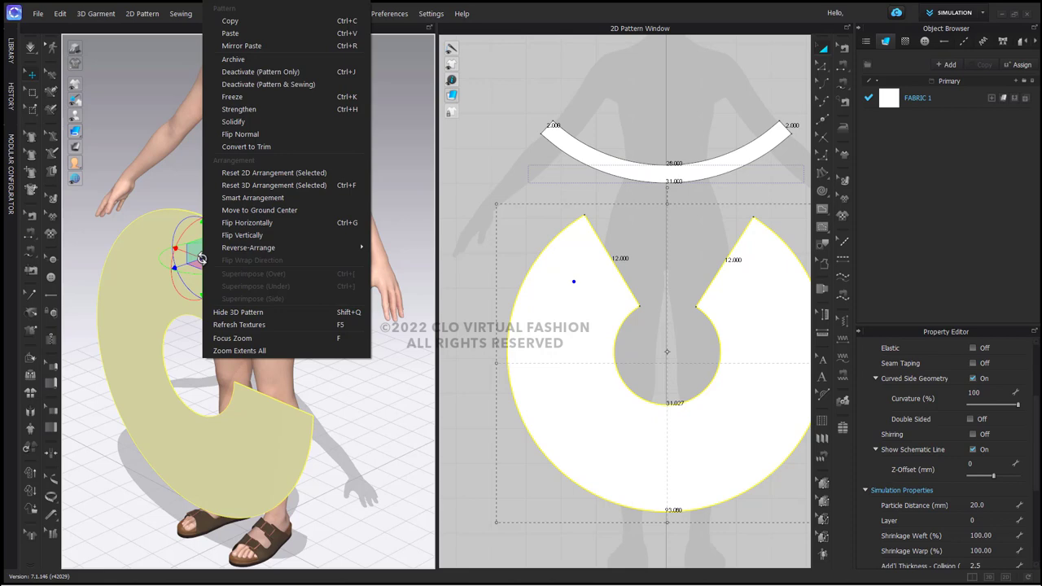
{"action": "mouse_move", "coordinate": [257, 172]}
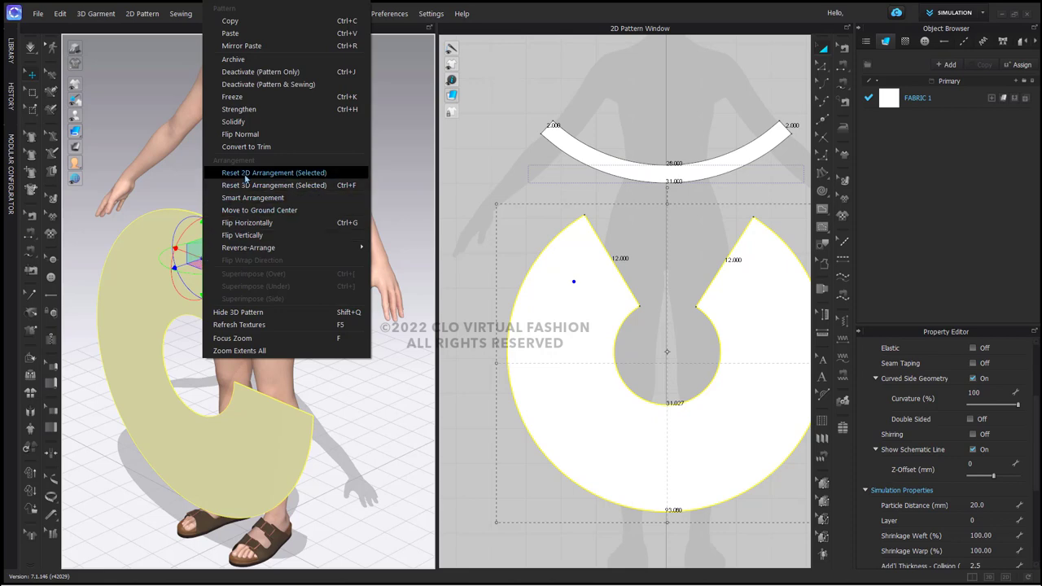
{"action": "left_click", "coordinate": [274, 172]}
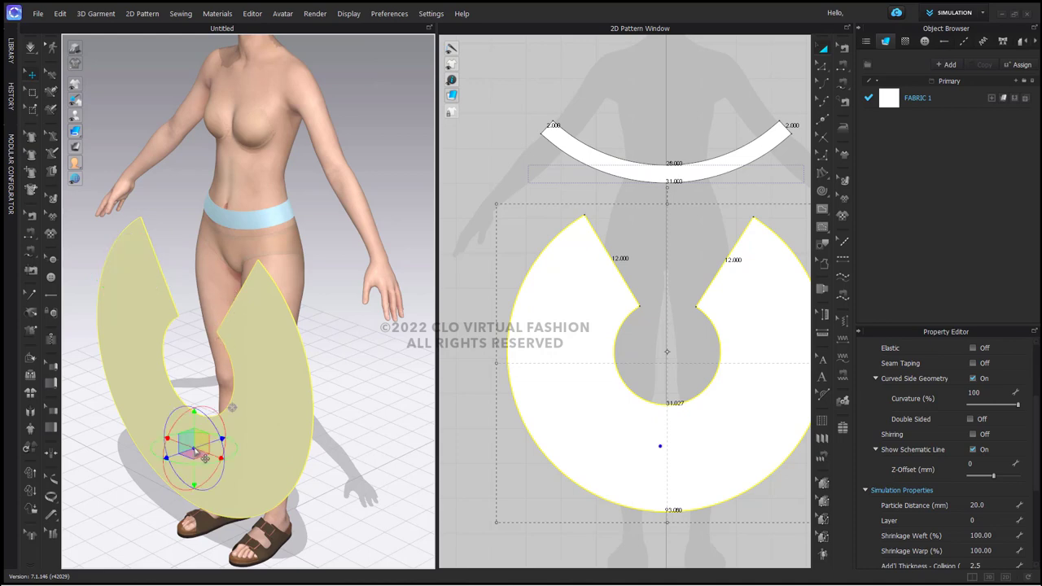
{"action": "left_click_drag", "start_coordinate": [195, 443], "coordinate": [195, 326]}
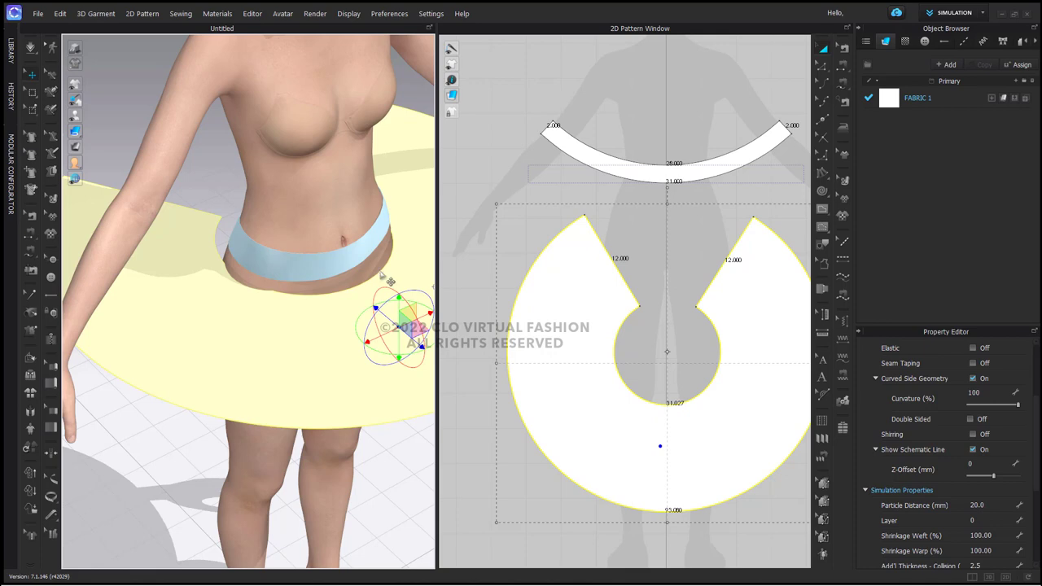
{"action": "mouse_move", "coordinate": [383, 286]}
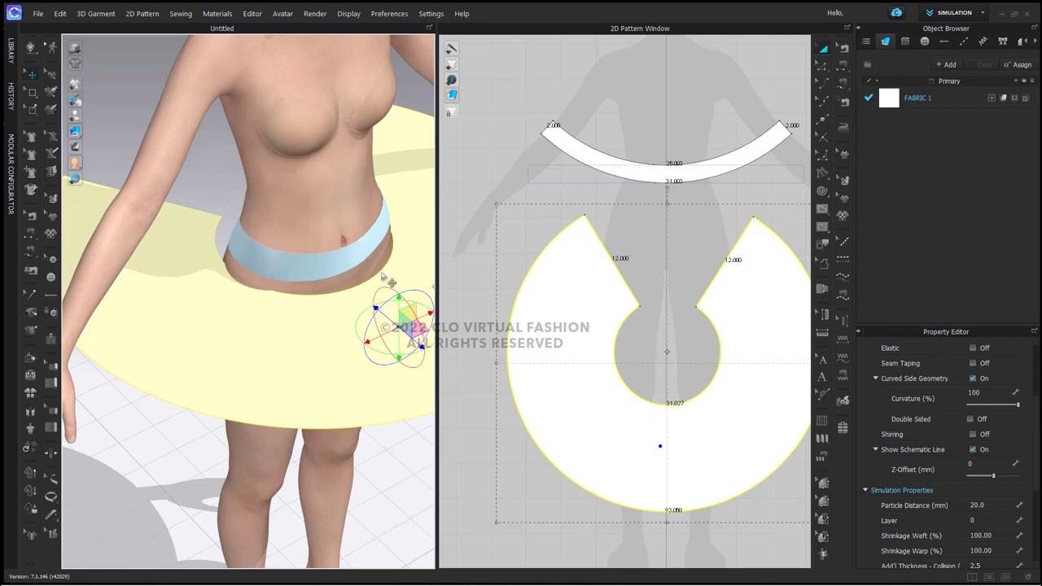
{"action": "mouse_move", "coordinate": [348, 244]}
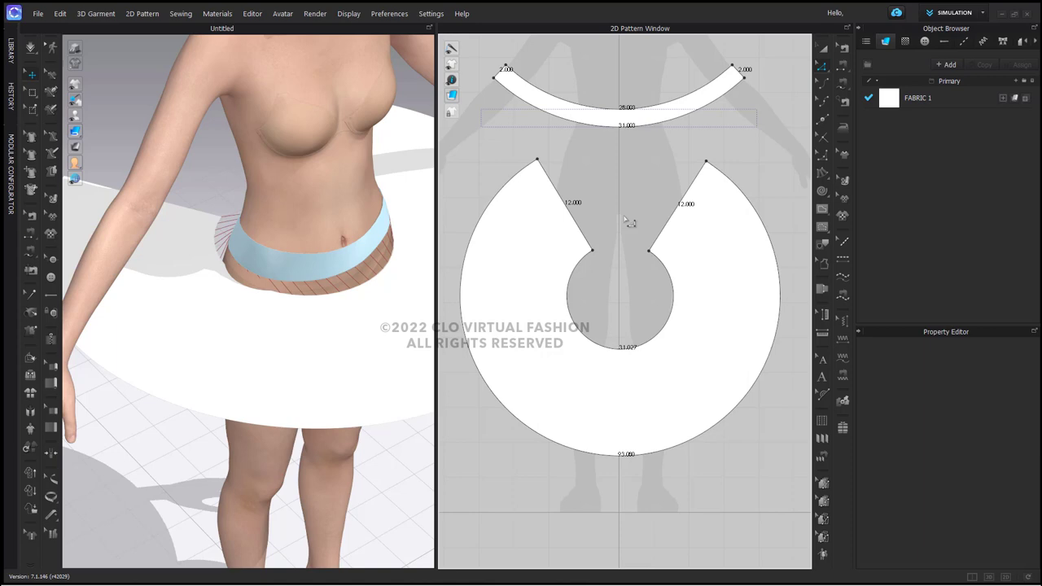
Step: Distribute 51 internal lines between the skirt piece's side edges
{"action": "left_click", "coordinate": [676, 210]}
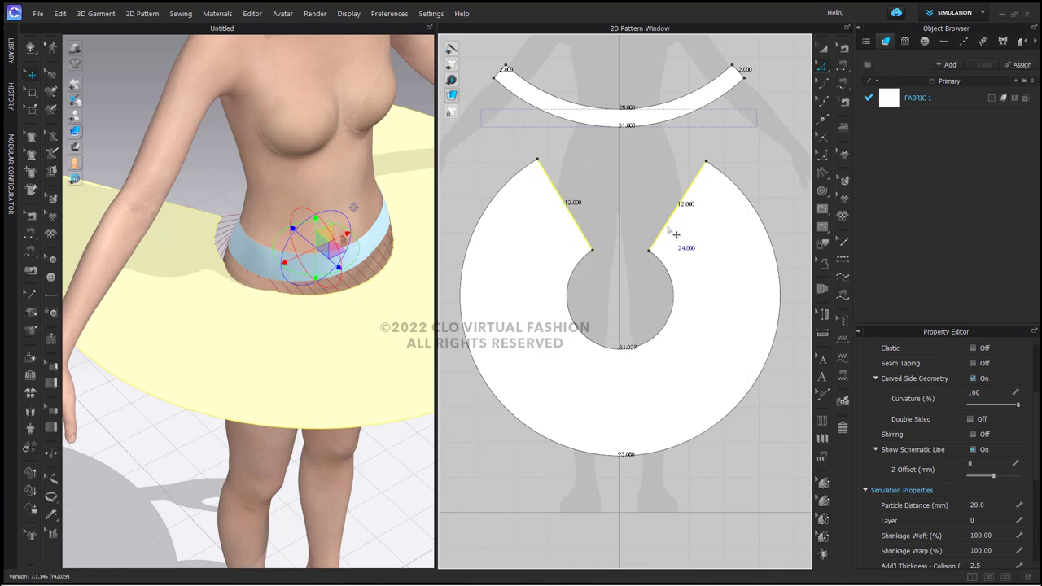
{"action": "right_click", "coordinate": [676, 234]}
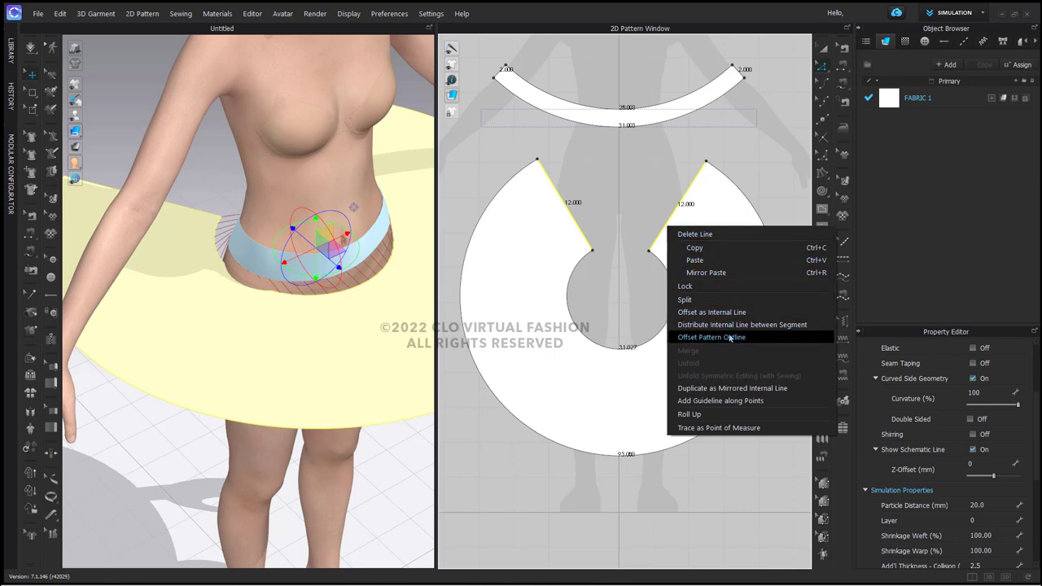
{"action": "mouse_move", "coordinate": [742, 325]}
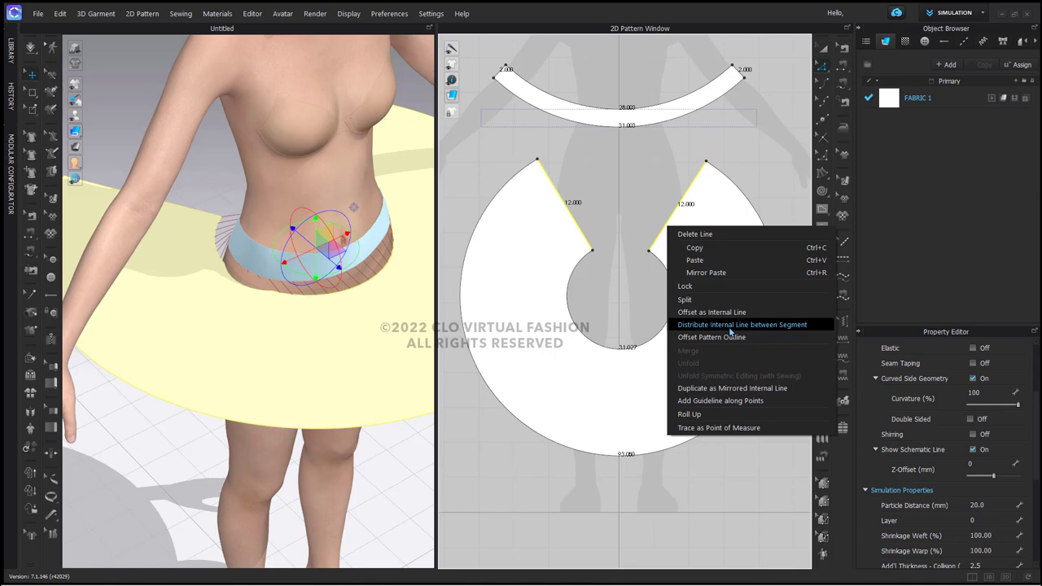
{"action": "left_click", "coordinate": [742, 325]}
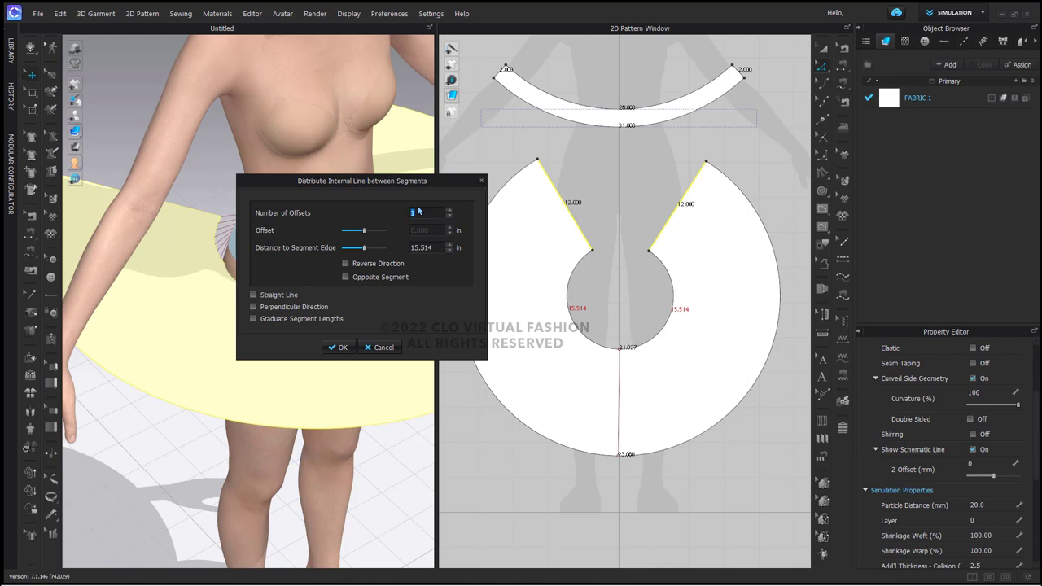
{"action": "type", "text": "5"}
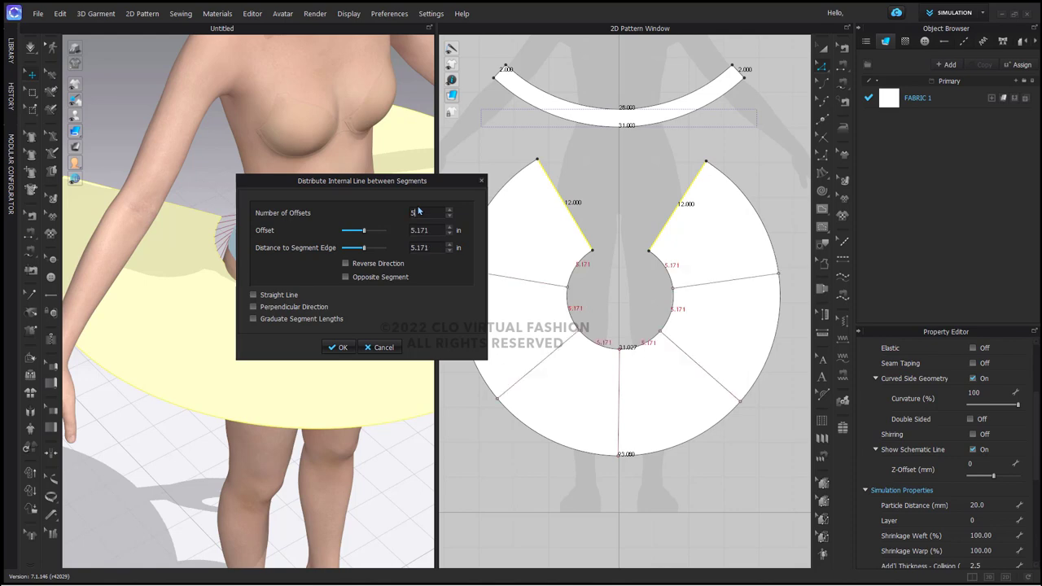
{"action": "type", "text": "51"}
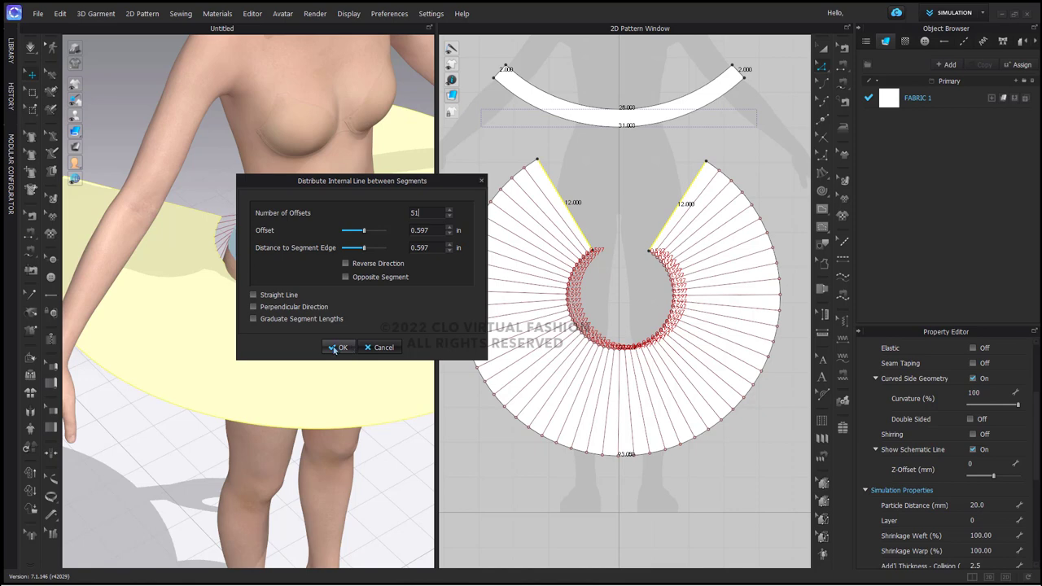
{"action": "left_click", "coordinate": [336, 346]}
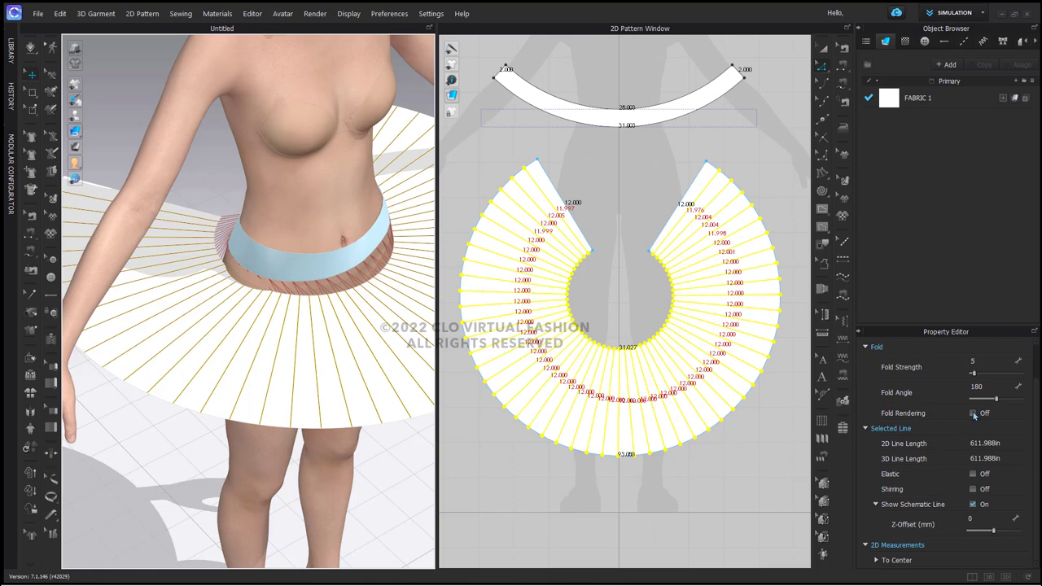
Step: Enable fold rendering on the internal lines and strengthen the skirt pattern
{"action": "left_click", "coordinate": [970, 413]}
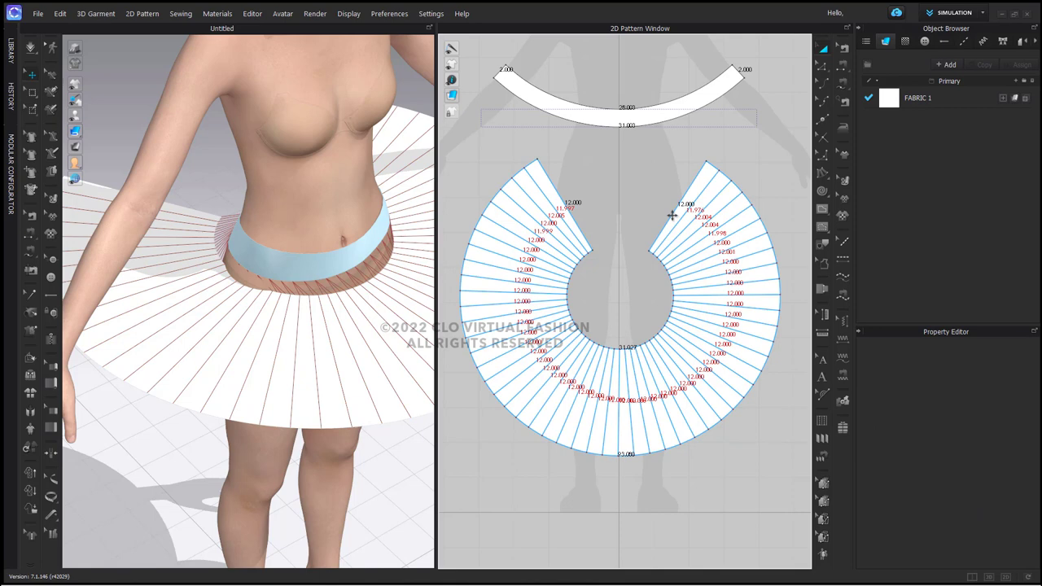
{"action": "right_click", "coordinate": [668, 215]}
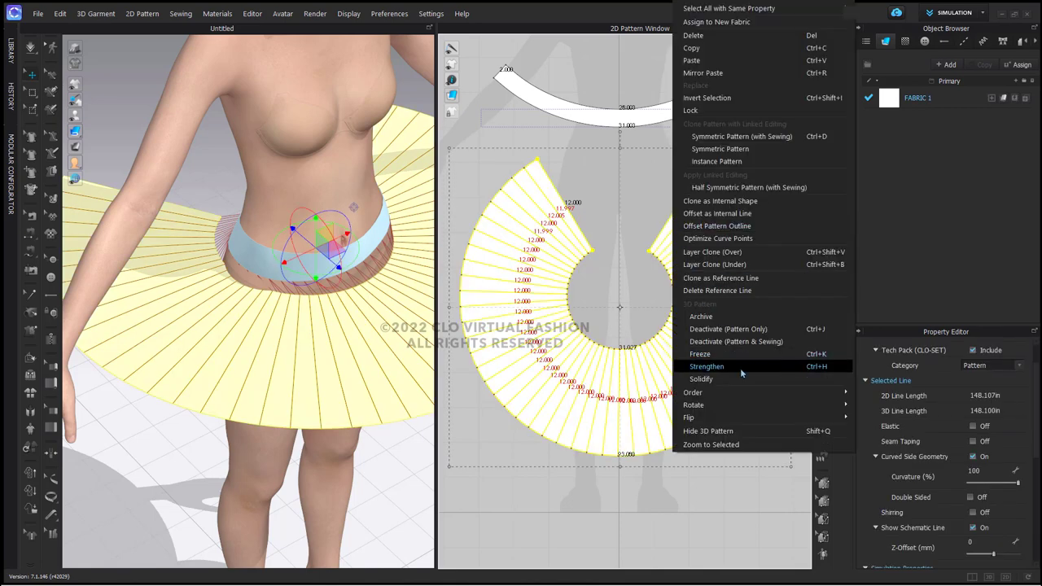
{"action": "left_click", "coordinate": [706, 366]}
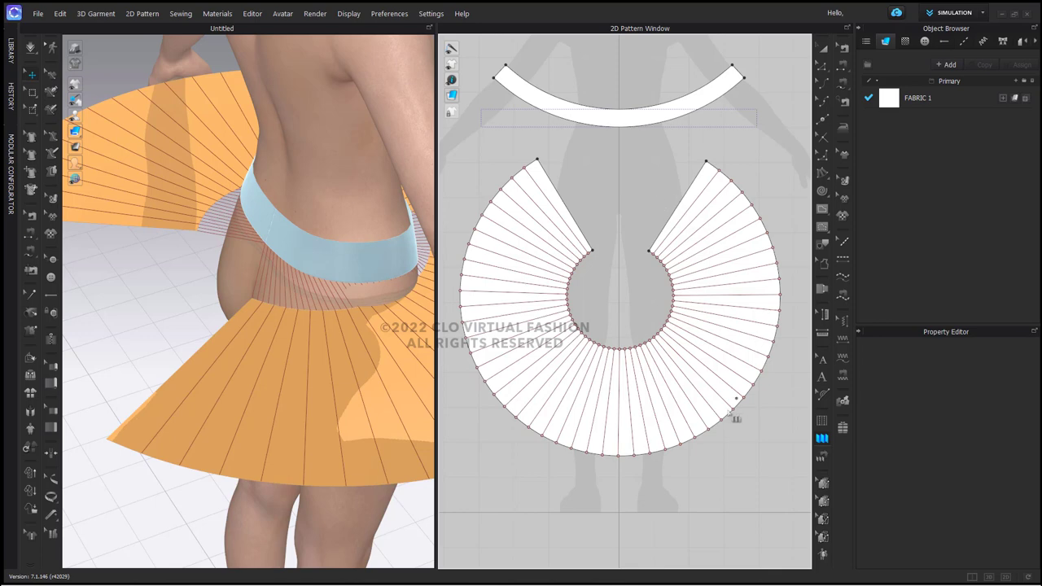
{"action": "mouse_move", "coordinate": [619, 407]}
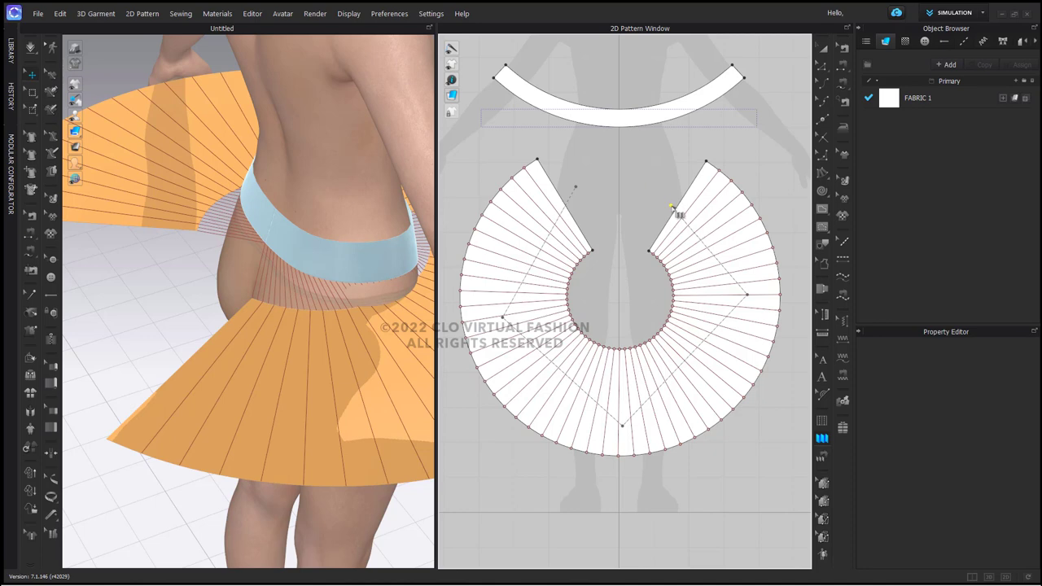
{"action": "mouse_move", "coordinate": [656, 190]}
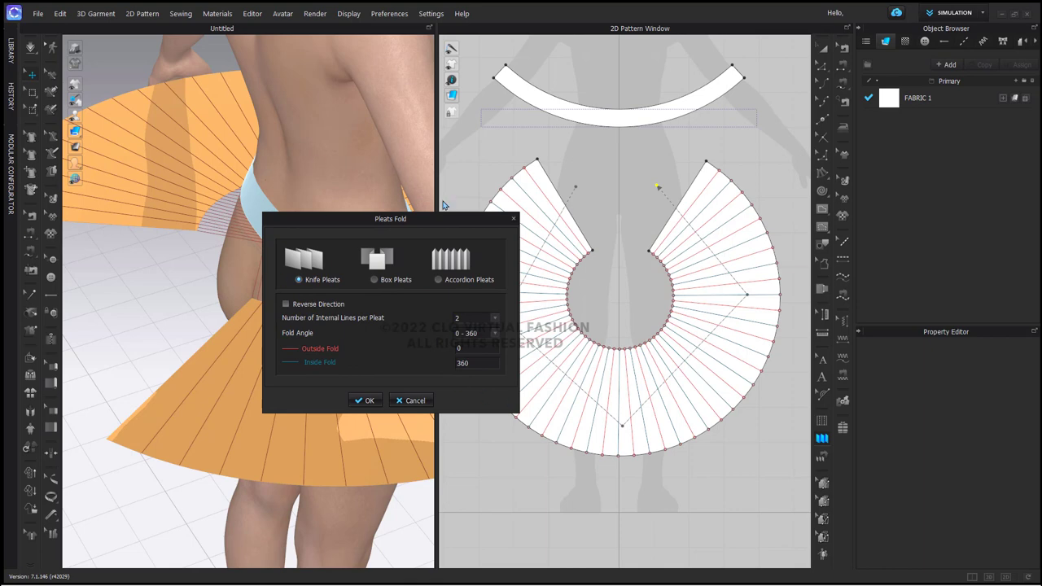
{"action": "mouse_move", "coordinate": [338, 348]}
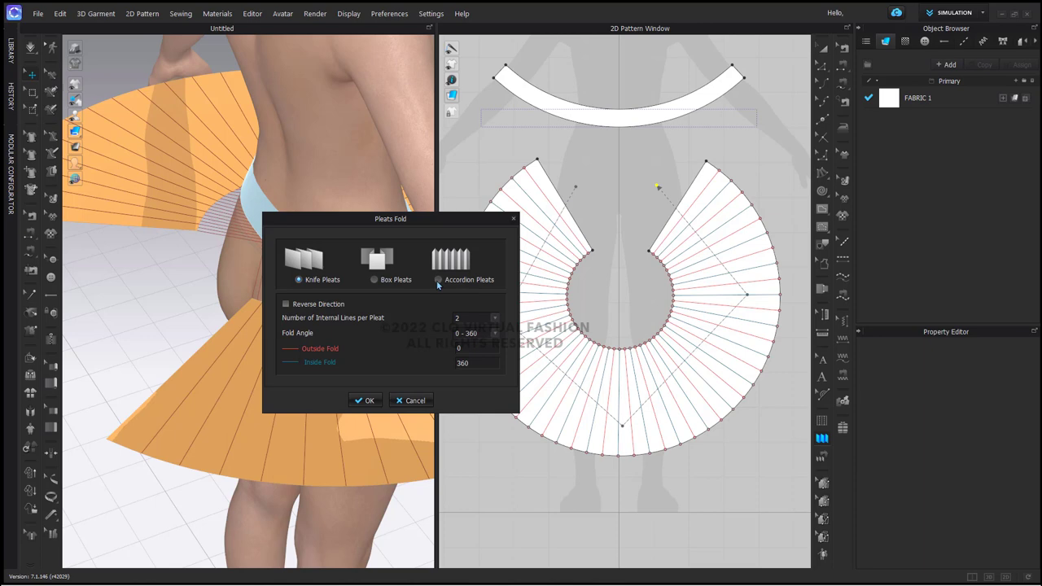
Step: Apply Accordion Pleats to the skirt's internal lines
{"action": "left_click", "coordinate": [437, 279]}
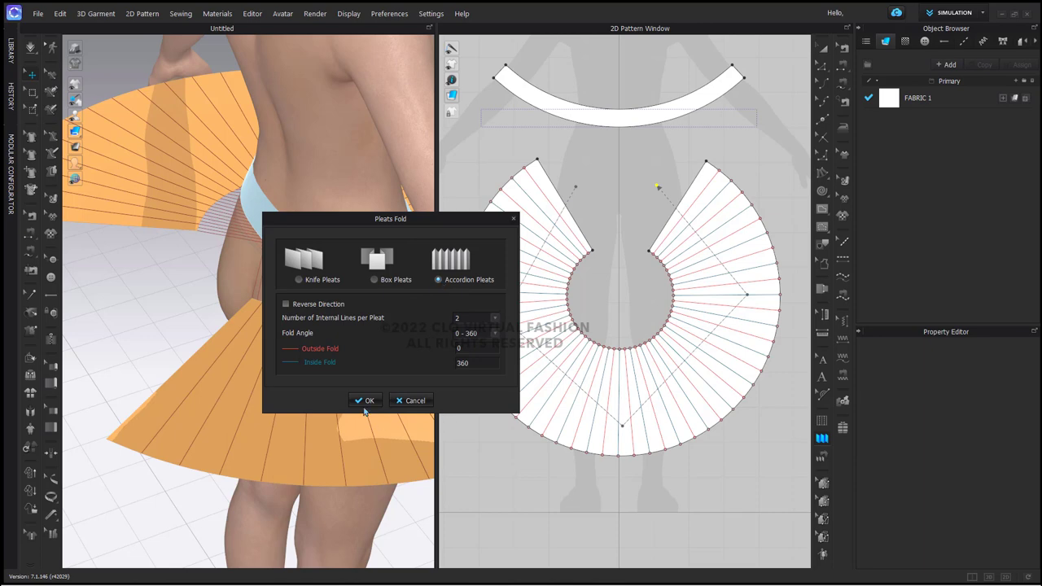
{"action": "left_click", "coordinate": [365, 400]}
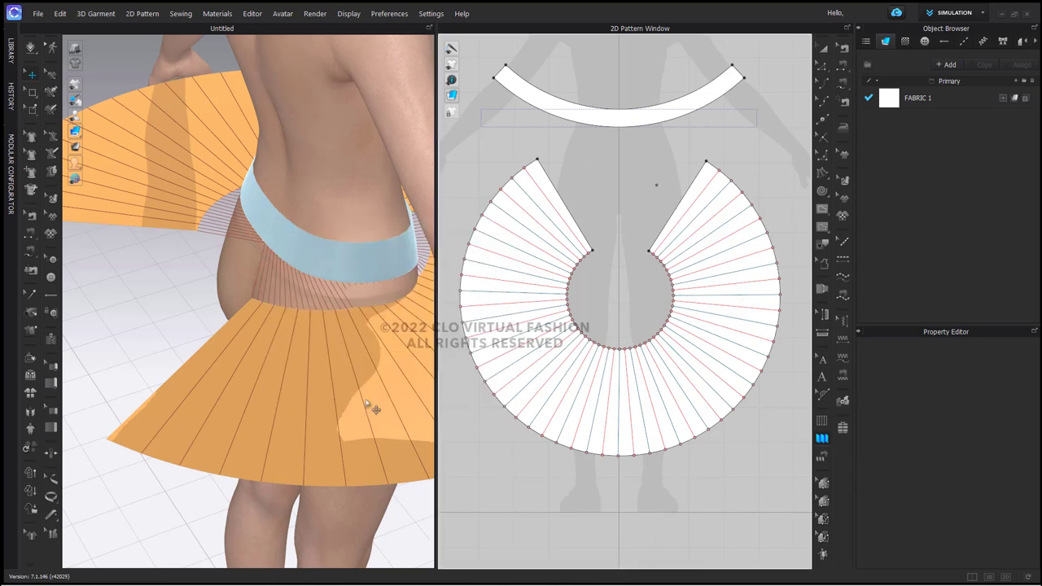
{"action": "mouse_move", "coordinate": [364, 415]}
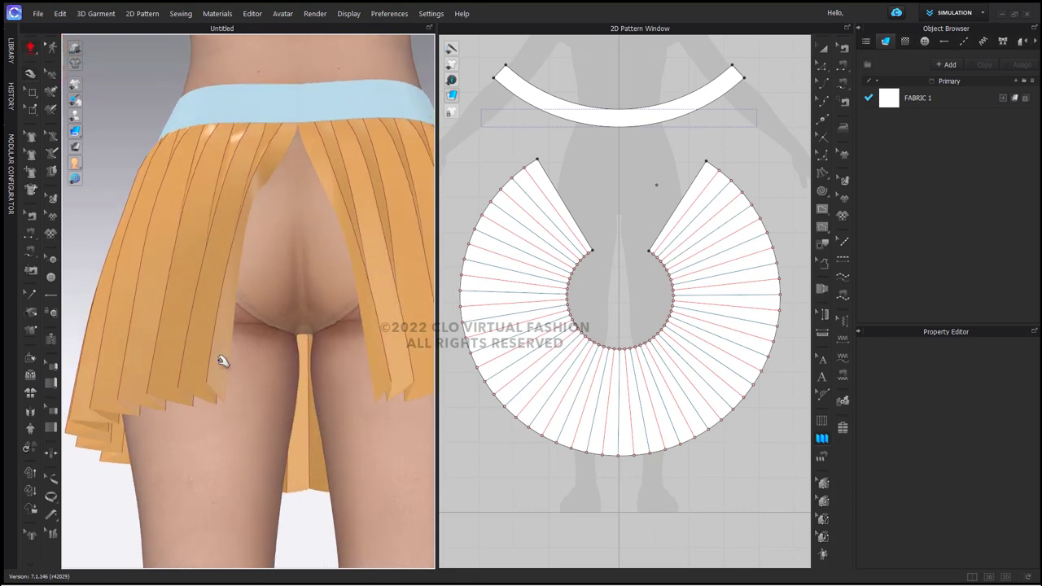
Step: Simulate the pleated skirt and set the side-edge seam to Custom Angle 180
{"action": "left_click", "coordinate": [707, 173]}
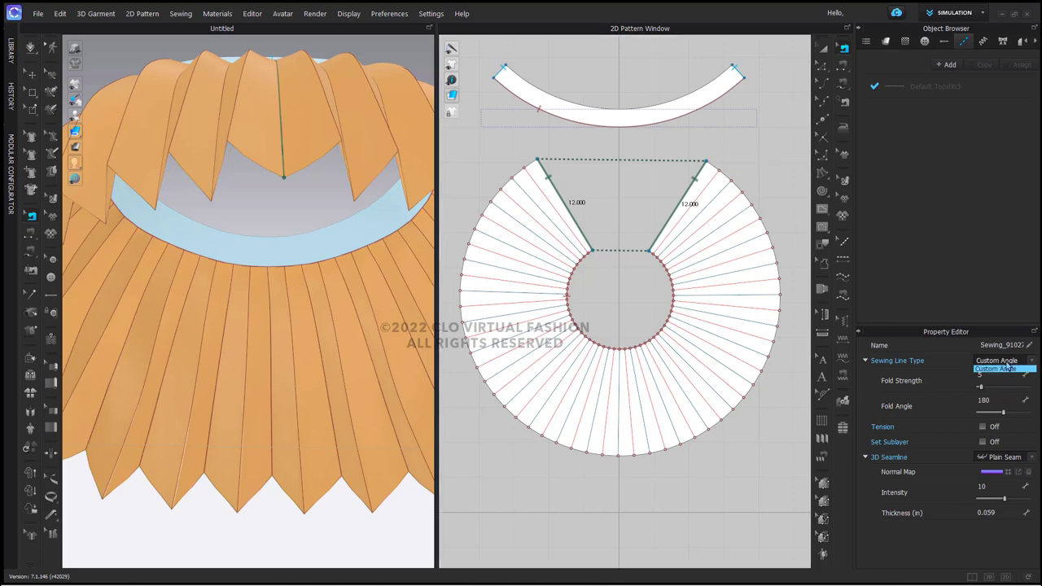
{"action": "left_click", "coordinate": [997, 369]}
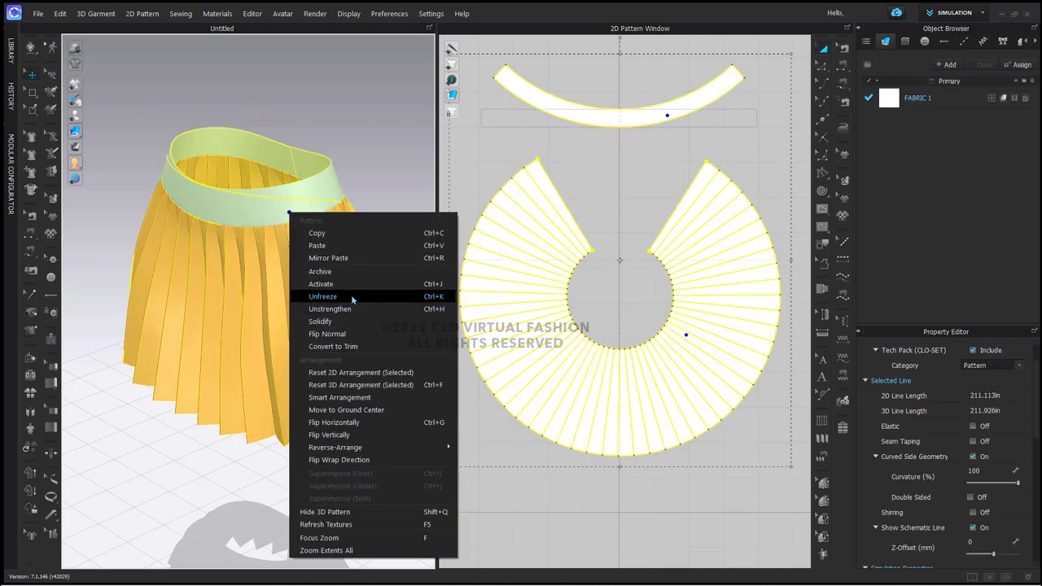
Step: Unfreeze the garment so the skirt piece can be removed, leaving the waistband
{"action": "left_click", "coordinate": [322, 296]}
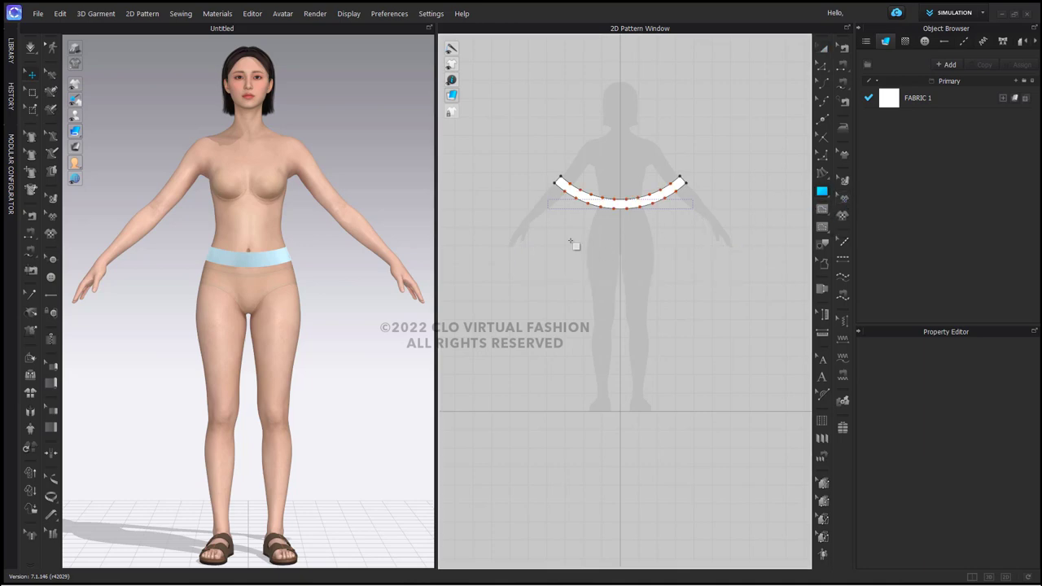
{"action": "mouse_move", "coordinate": [595, 217]}
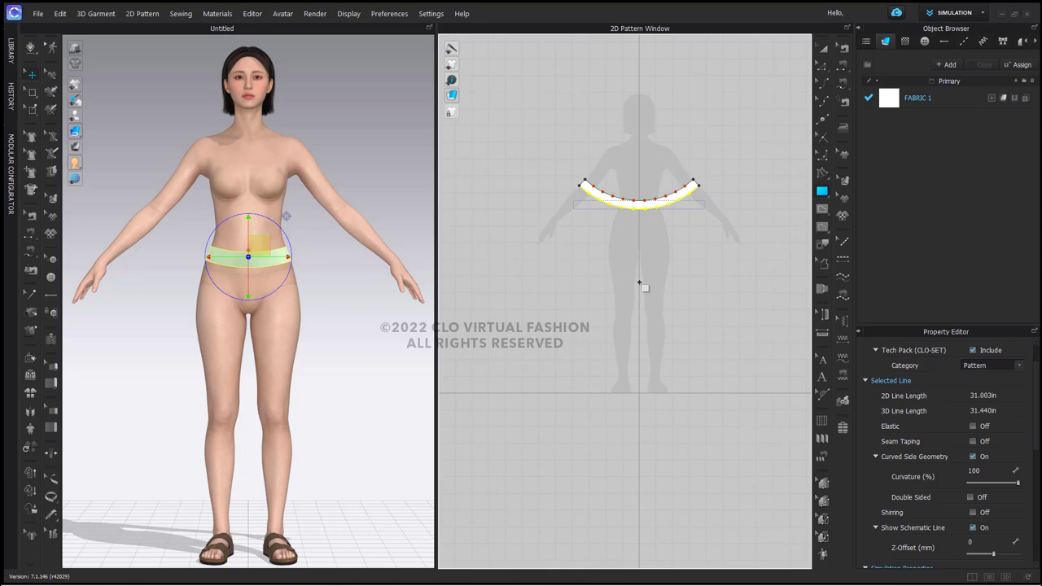
Step: Add a 93 x 12 inch rectangle and uniformly split its top edge into 96 segments
{"action": "left_click", "coordinate": [642, 285]}
{"action": "type", "text": "12"}
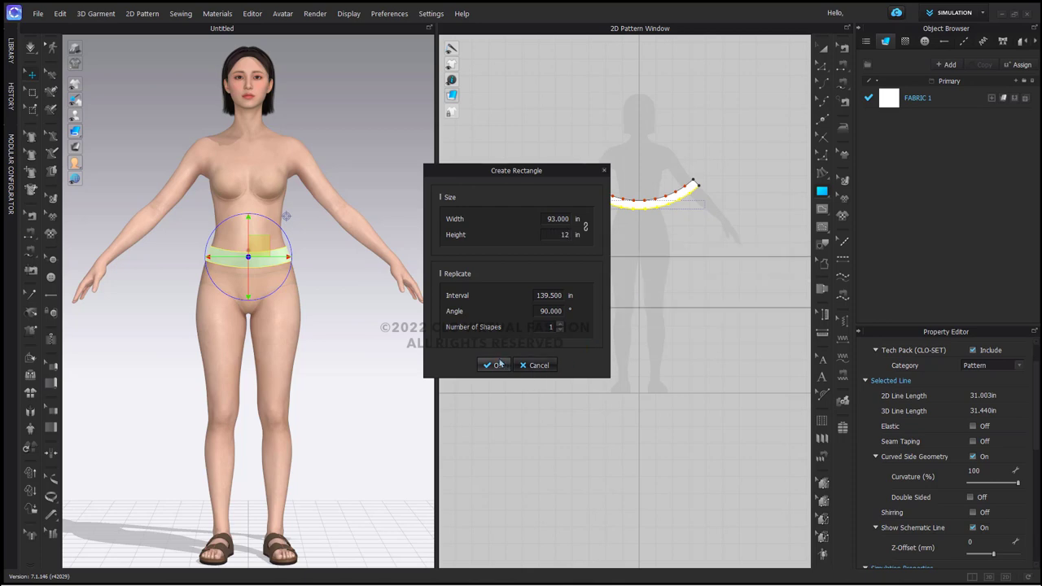
{"action": "left_click", "coordinate": [492, 365]}
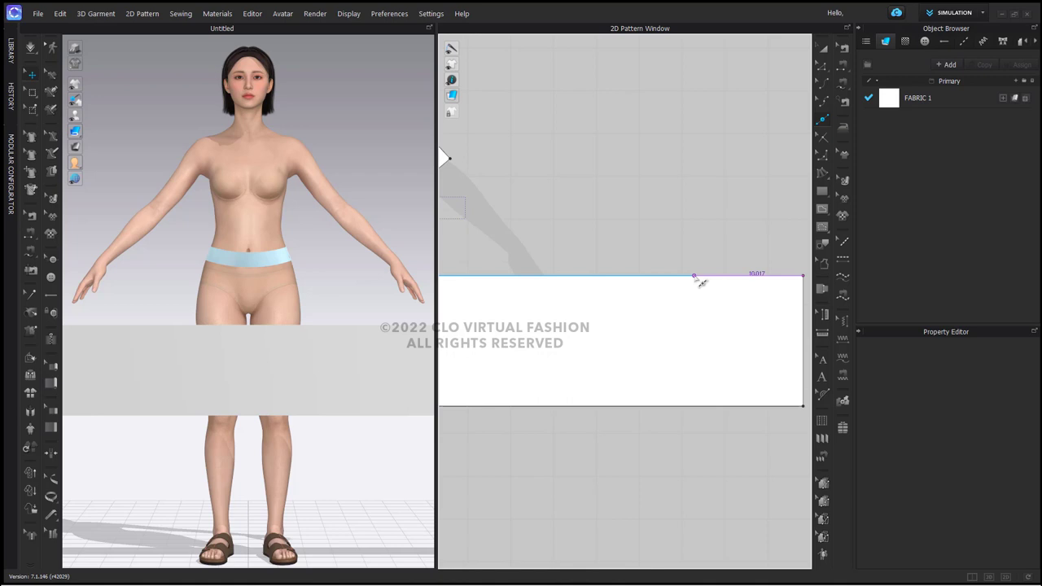
{"action": "left_click", "coordinate": [693, 276]}
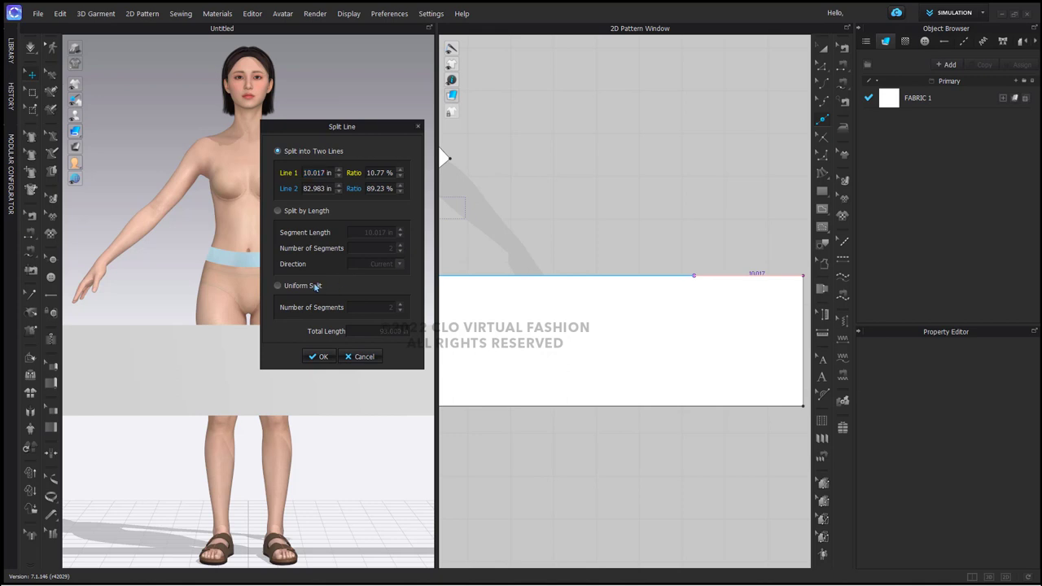
{"action": "left_click", "coordinate": [279, 286]}
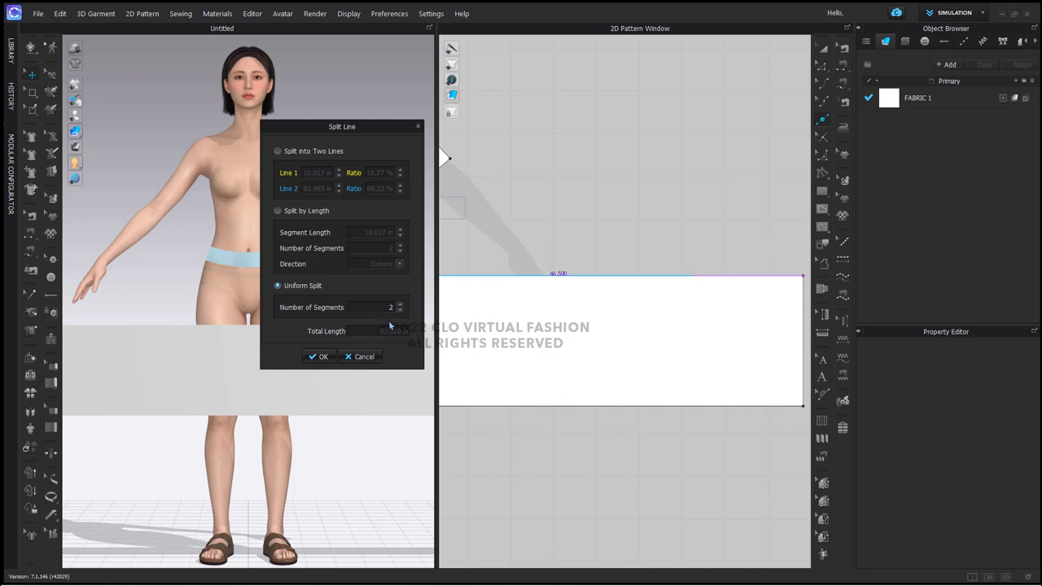
{"action": "mouse_move", "coordinate": [396, 326]}
{"action": "type", "text": "96"}
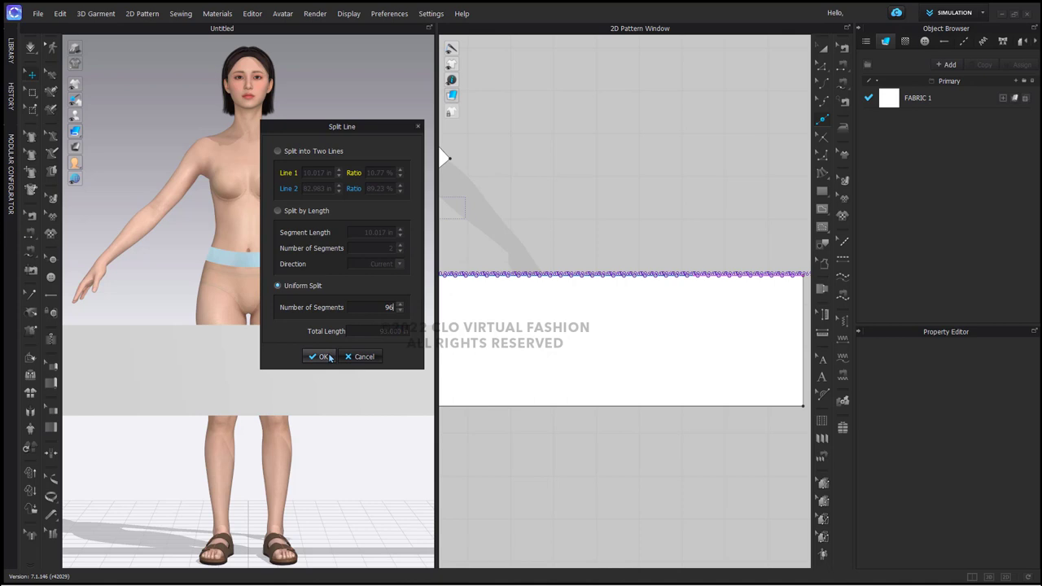
{"action": "left_click", "coordinate": [320, 356]}
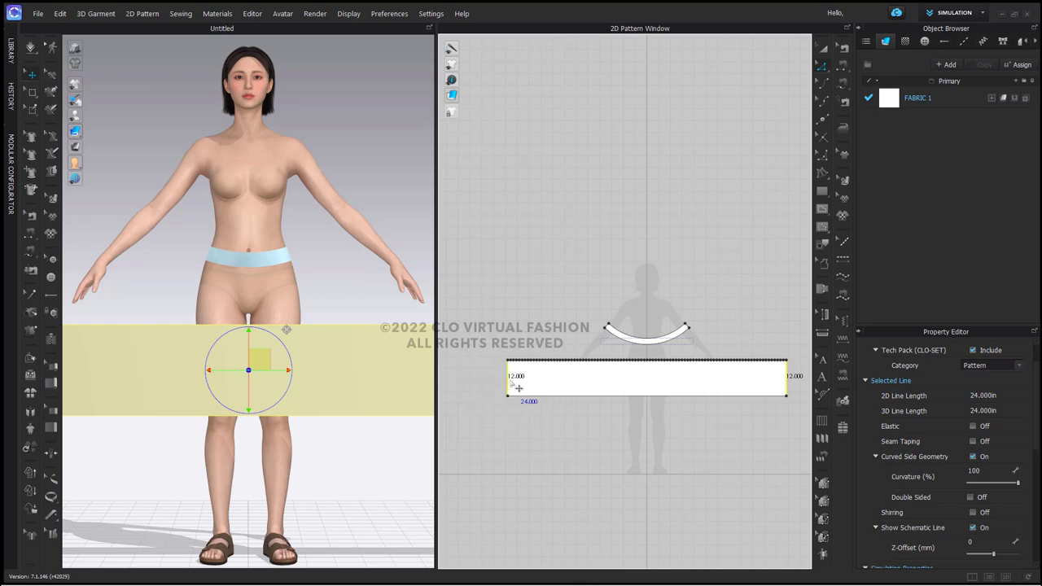
Step: Distribute 95 evenly spaced internal lines between the rectangle's side edges
{"action": "right_click", "coordinate": [515, 390]}
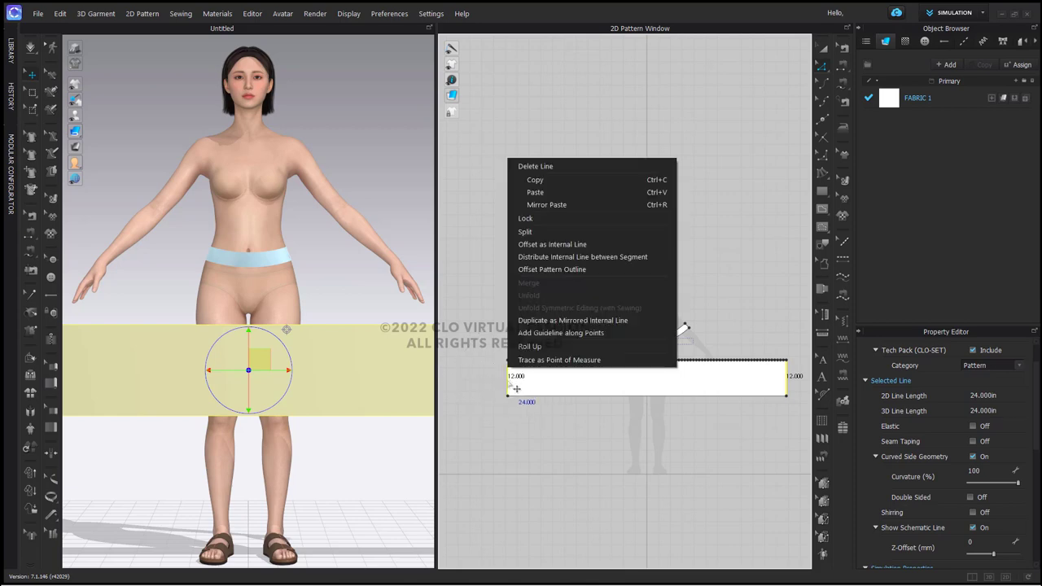
{"action": "mouse_move", "coordinate": [583, 256]}
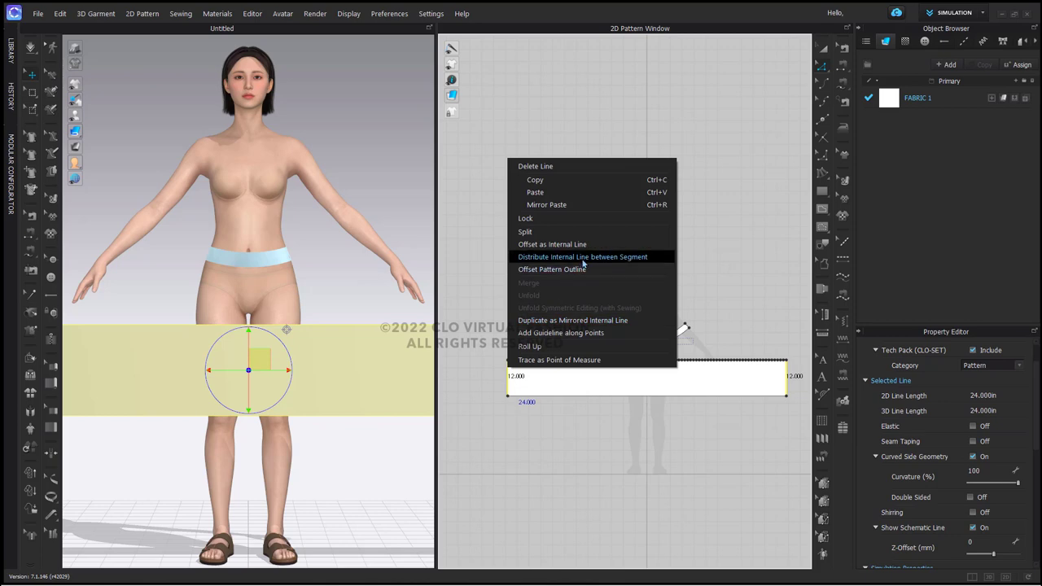
{"action": "left_click", "coordinate": [583, 256]}
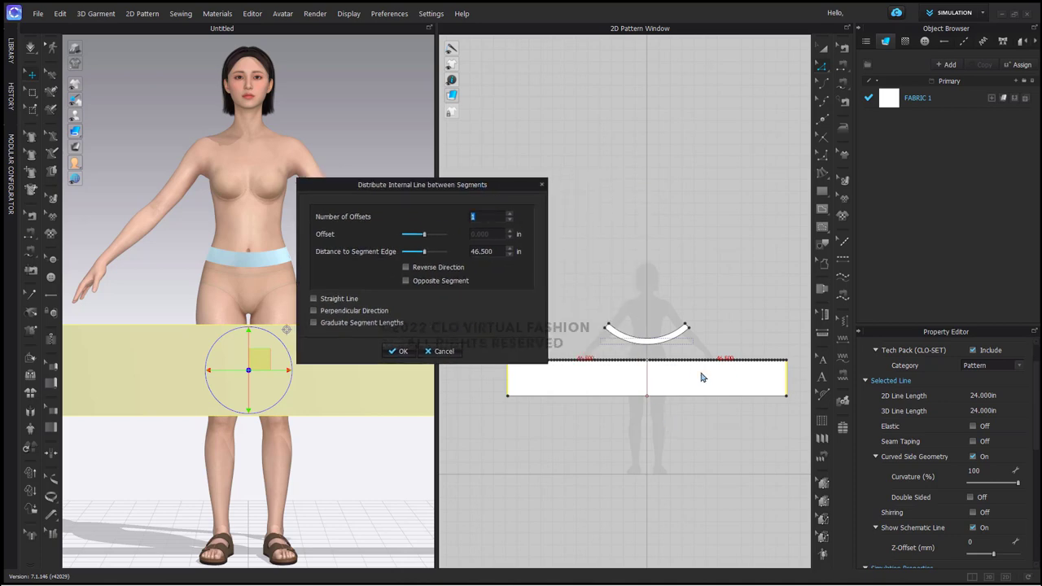
{"action": "mouse_move", "coordinate": [704, 369]}
{"action": "type", "text": "95"}
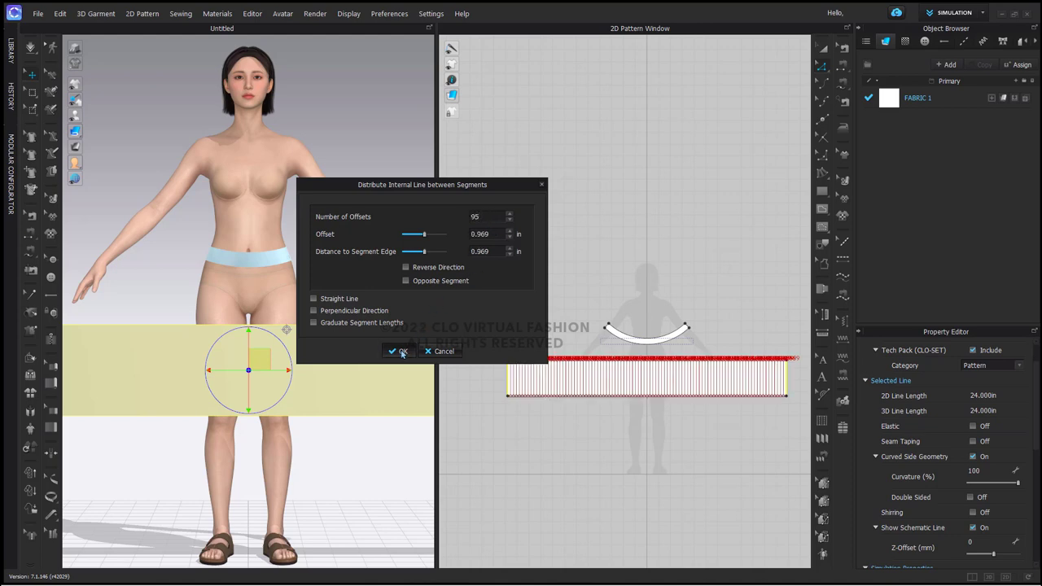
{"action": "left_click", "coordinate": [397, 351]}
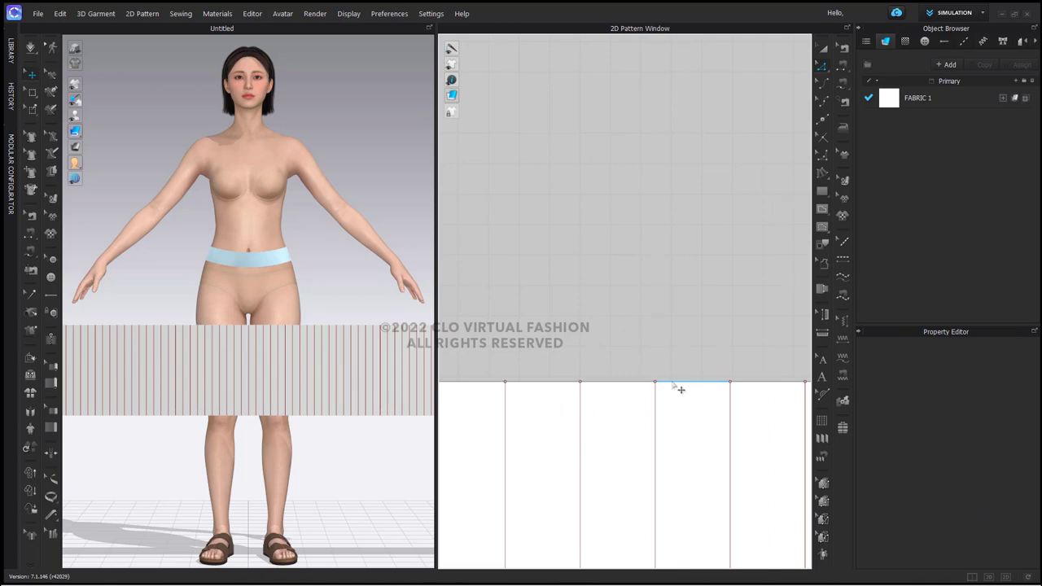
Step: Apply Box Pleats fold lines with 3 internal lines per pleat to the panel
{"action": "left_click", "coordinate": [673, 382]}
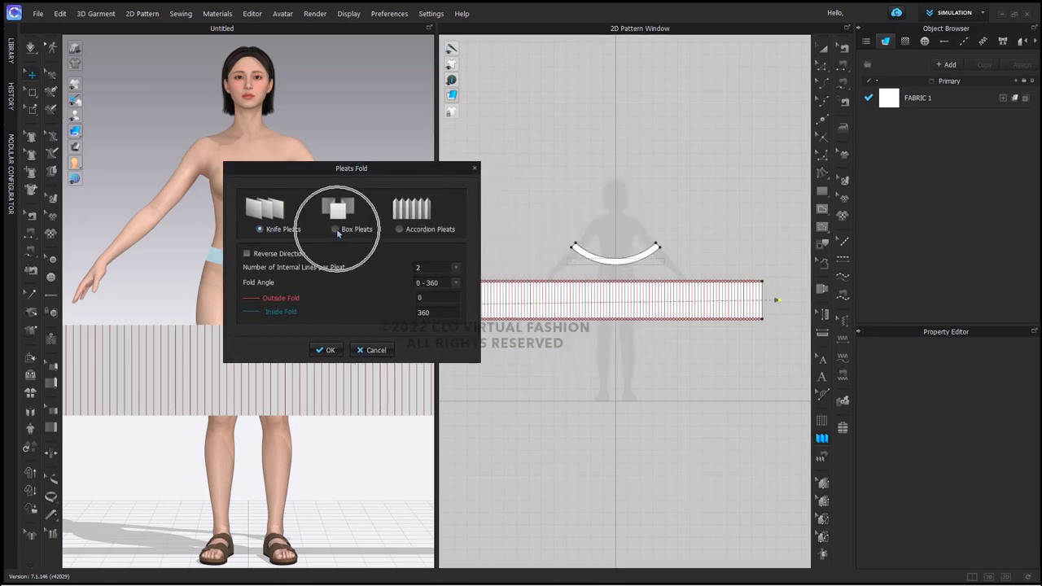
{"action": "left_click", "coordinate": [336, 229]}
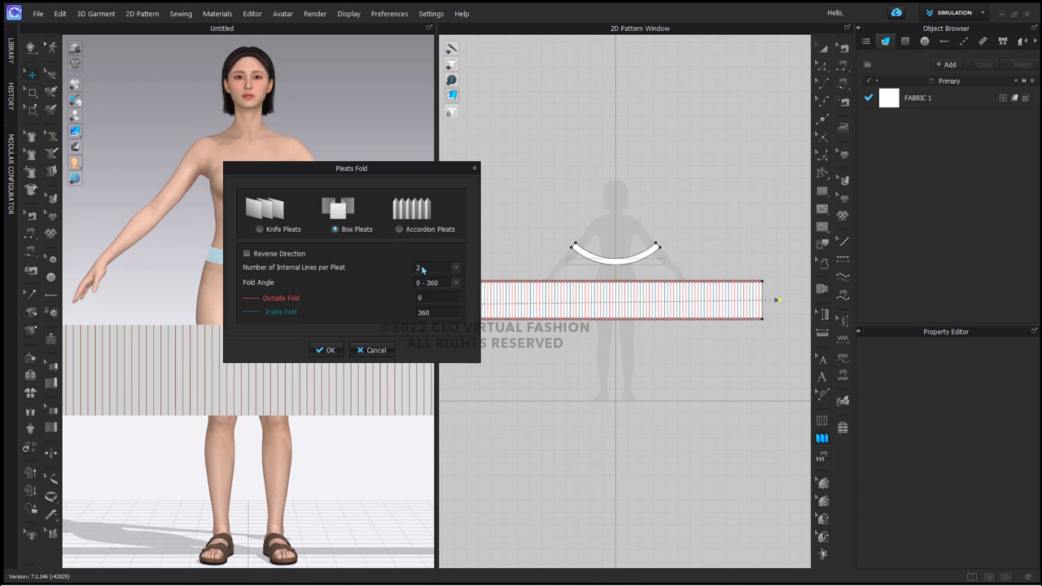
{"action": "left_click", "coordinate": [454, 267]}
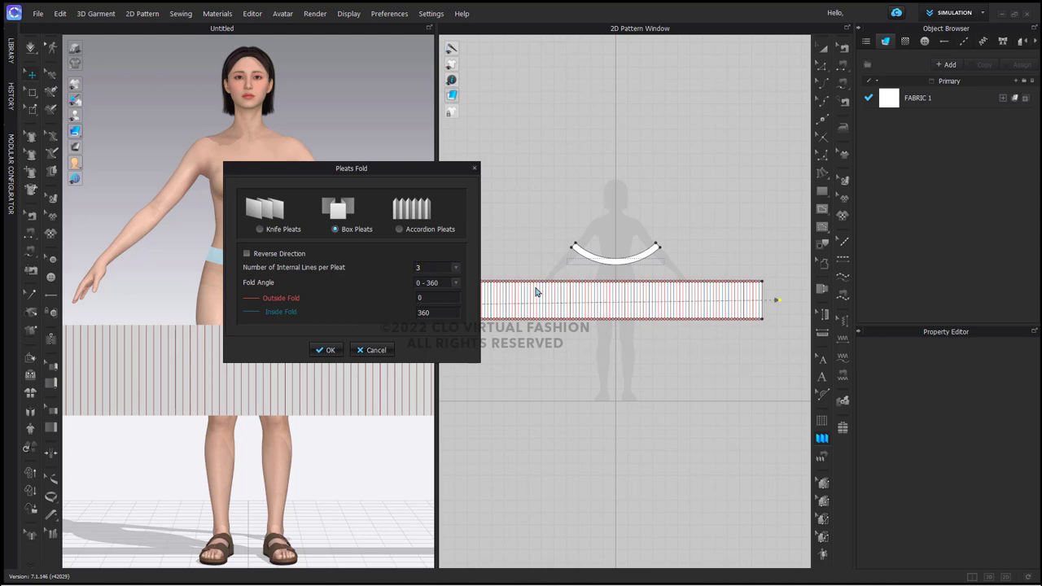
{"action": "mouse_move", "coordinate": [407, 344]}
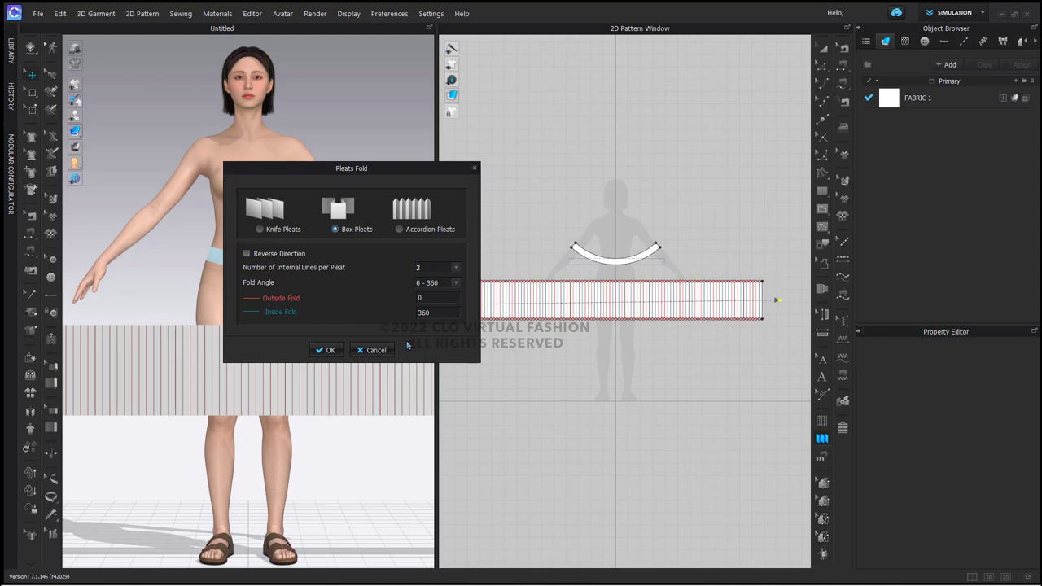
{"action": "mouse_move", "coordinate": [355, 337]}
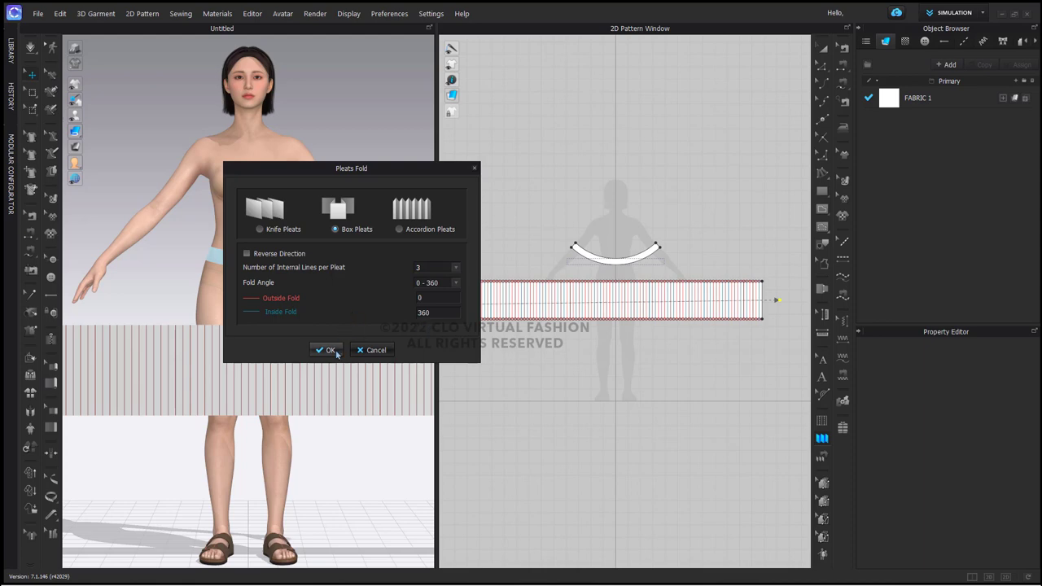
{"action": "left_click", "coordinate": [325, 350]}
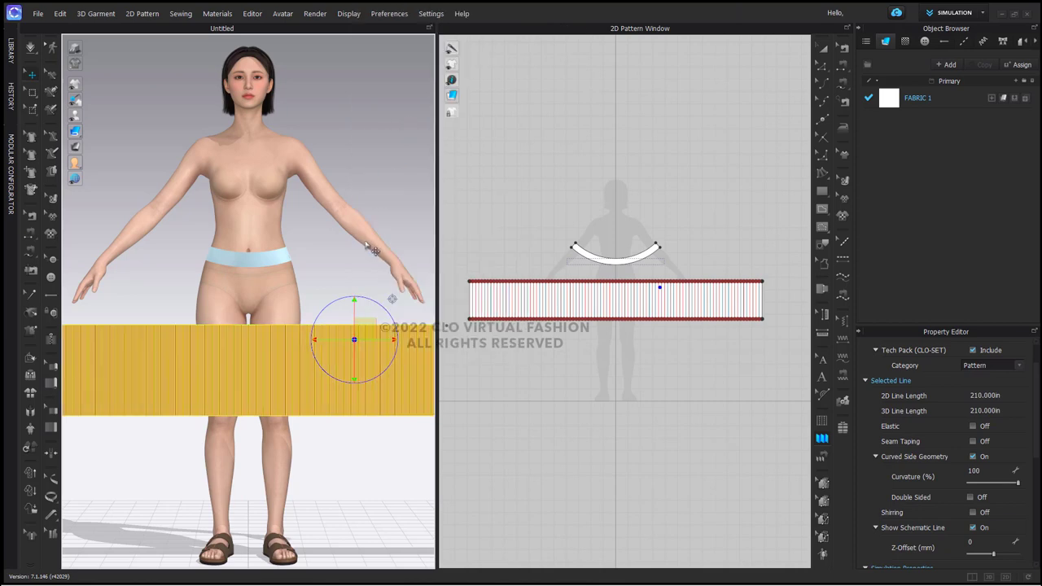
{"action": "mouse_move", "coordinate": [275, 278]}
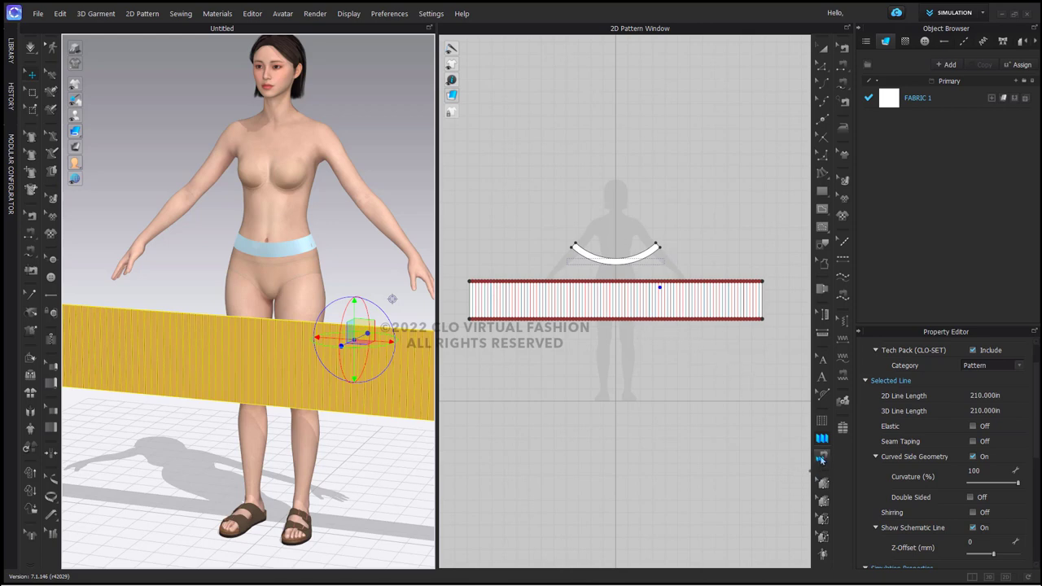
{"action": "mouse_move", "coordinate": [822, 458]}
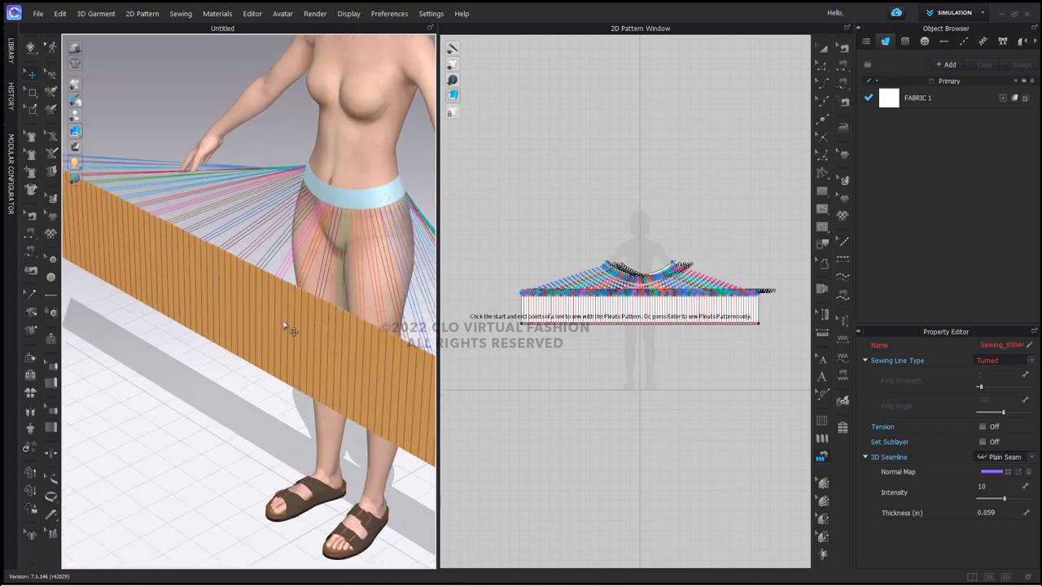
{"action": "mouse_move", "coordinate": [283, 325]}
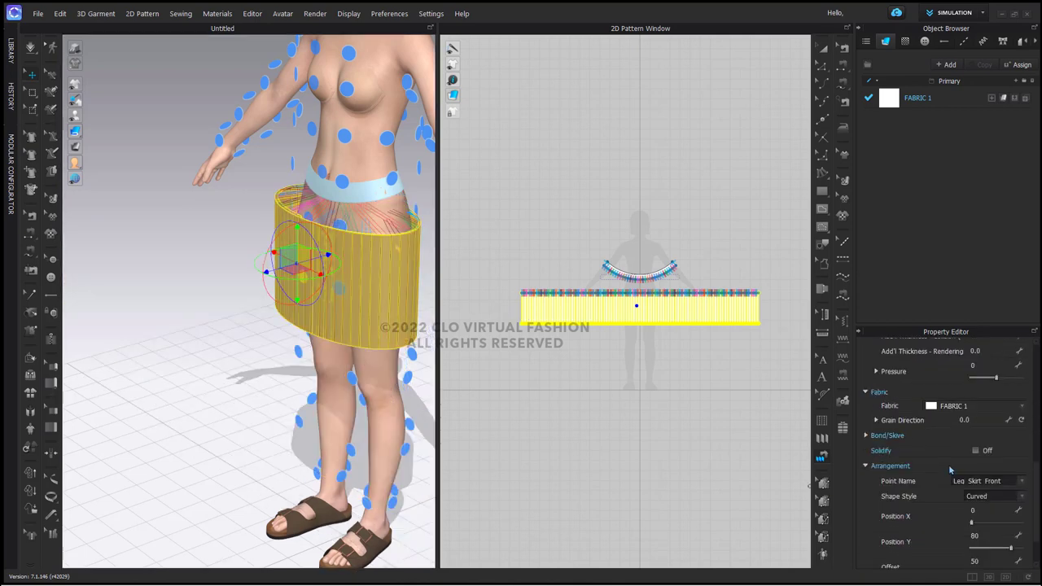
Step: Raise the skirt panel's arrangement Offset from 50 to 81 to push it outward
{"action": "scroll", "scroll_direction": "down", "scroll_amount": 3}
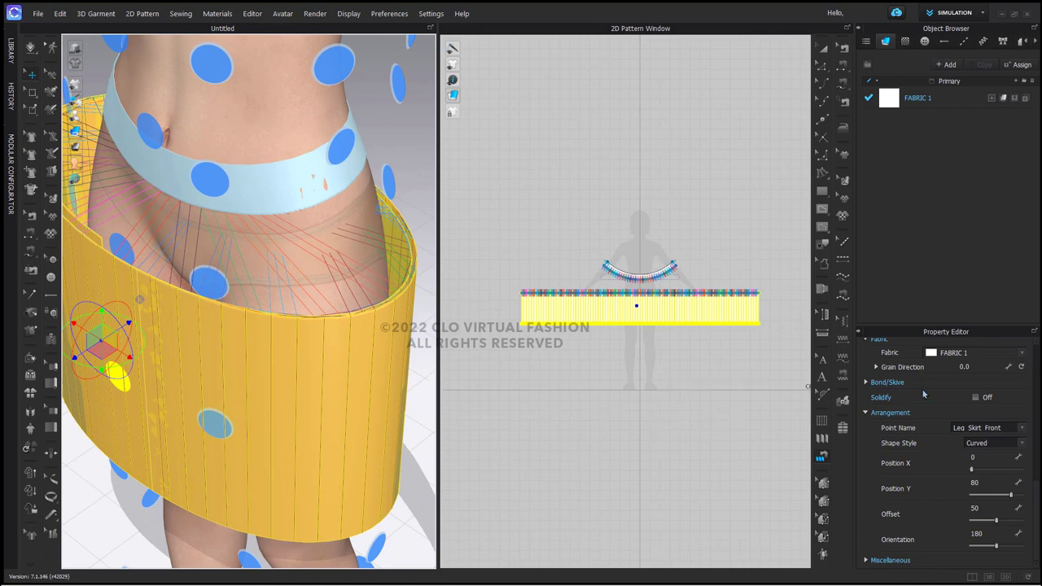
{"action": "mouse_move", "coordinate": [901, 416]}
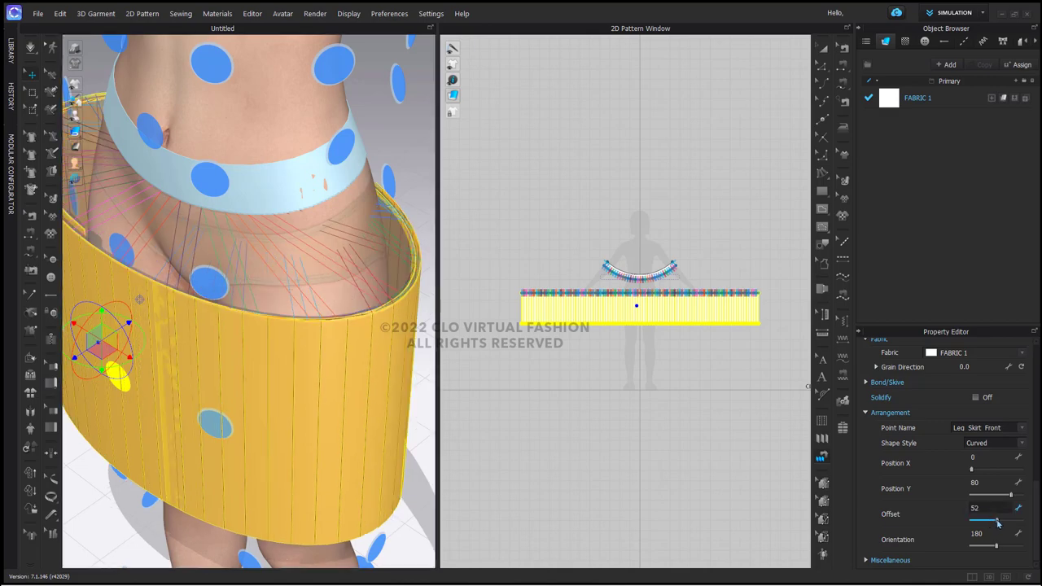
{"action": "left_click_drag", "start_coordinate": [1000, 521], "coordinate": [1013, 521]}
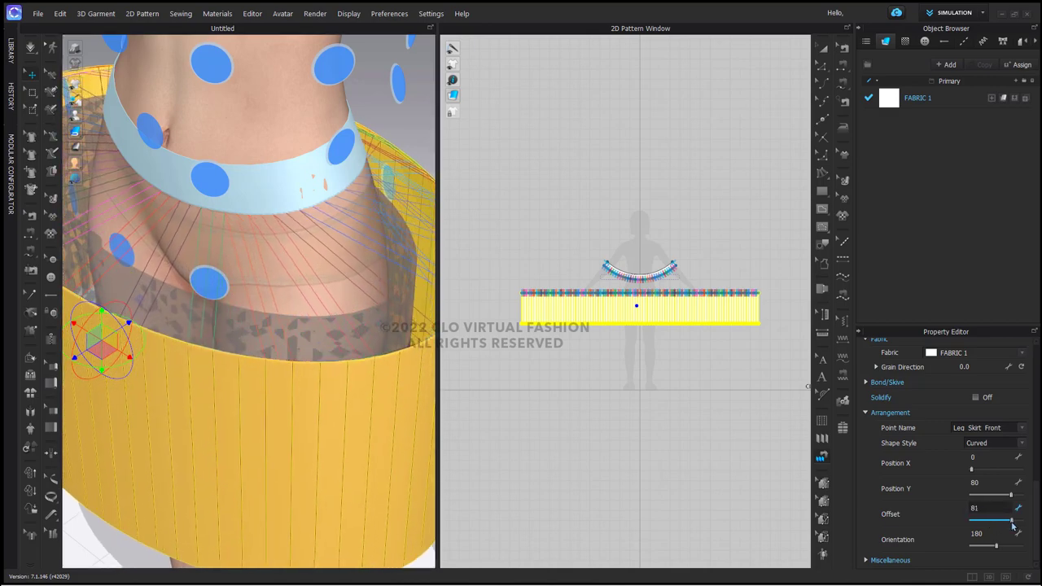
{"action": "left_click_drag", "start_coordinate": [1013, 519], "coordinate": [1017, 519]}
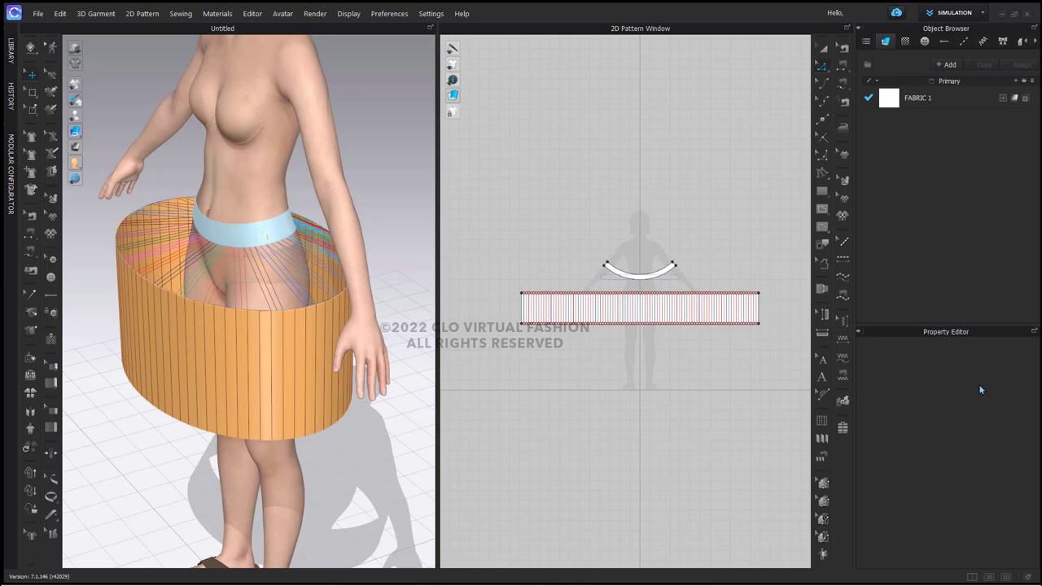
{"action": "mouse_move", "coordinate": [746, 385]}
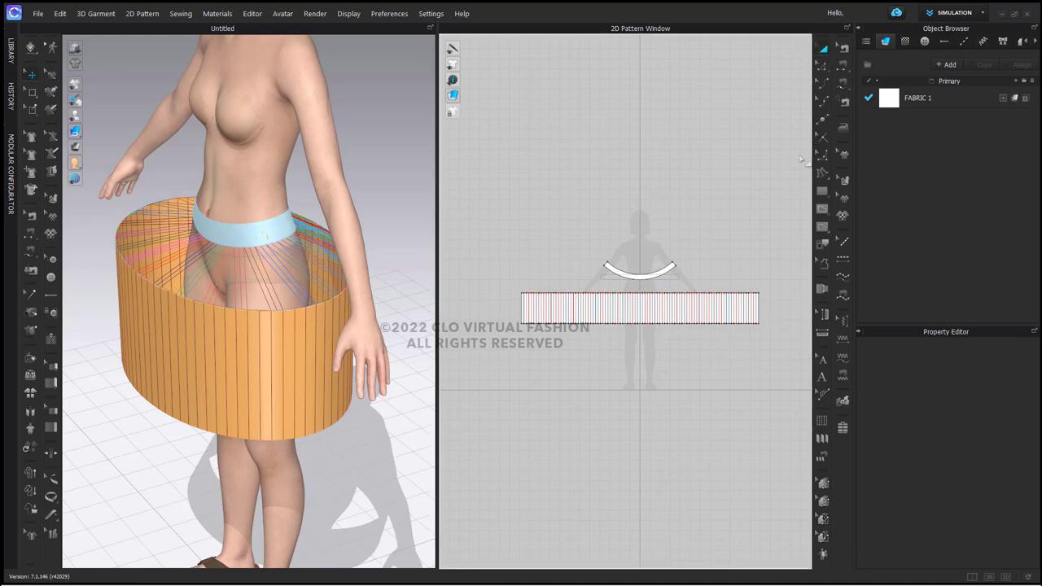
{"action": "mouse_move", "coordinate": [707, 389]}
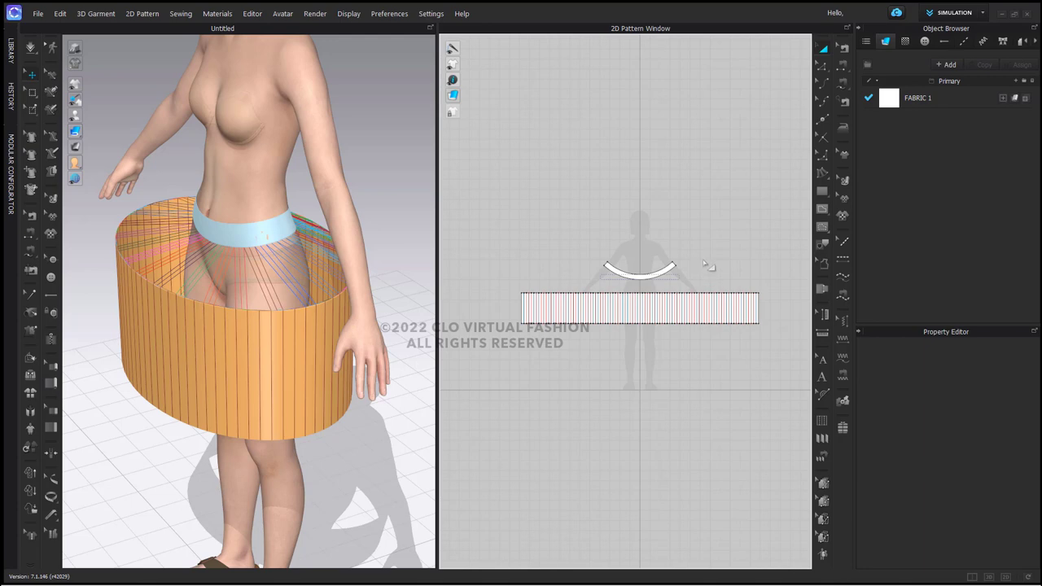
Step: Lock all pattern outlines, select the internal pleat lines, and enable Fold Rendering
{"action": "right_click", "coordinate": [704, 264]}
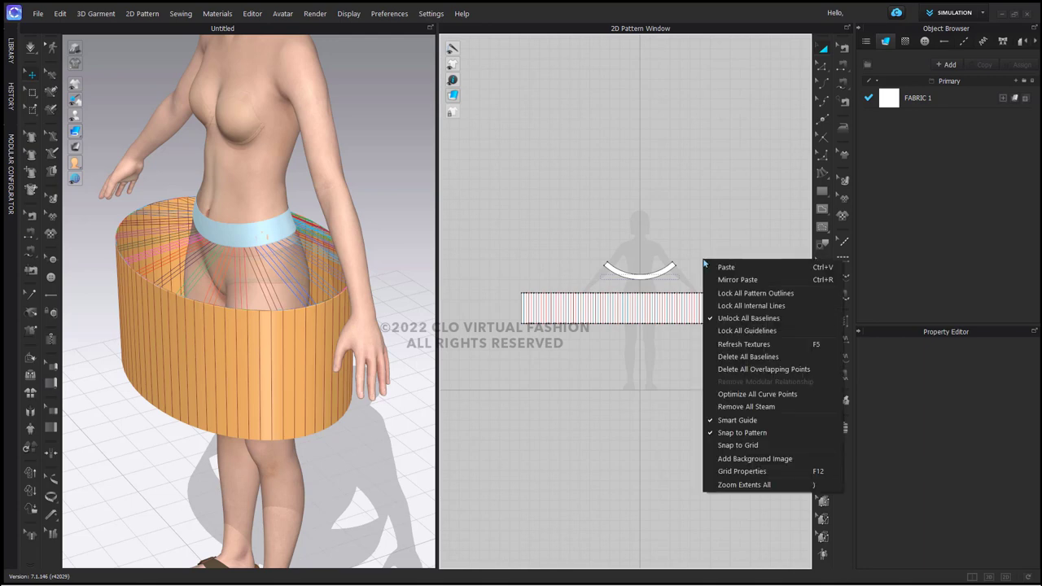
{"action": "mouse_move", "coordinate": [756, 293]}
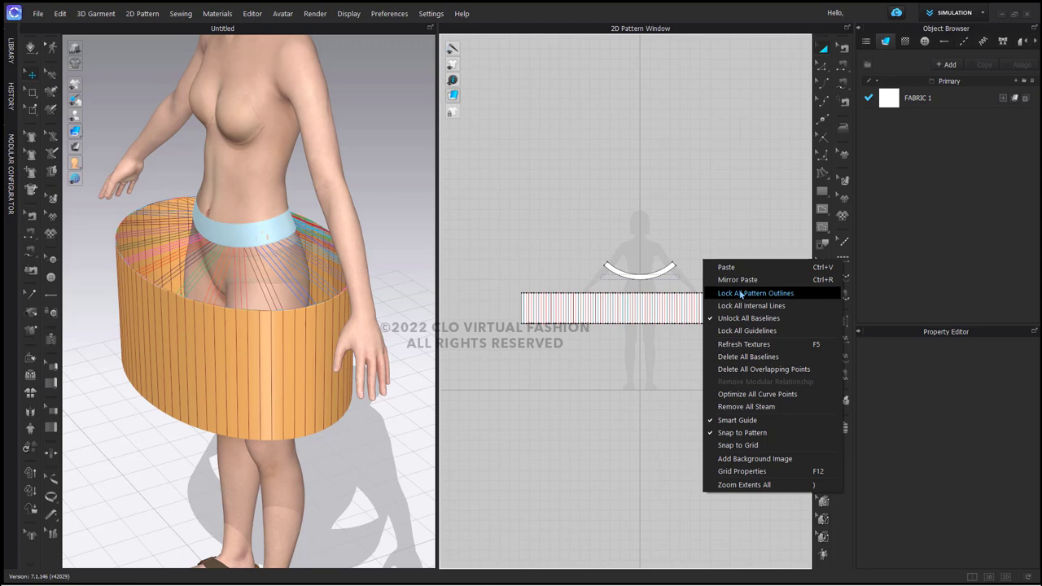
{"action": "left_click", "coordinate": [755, 292]}
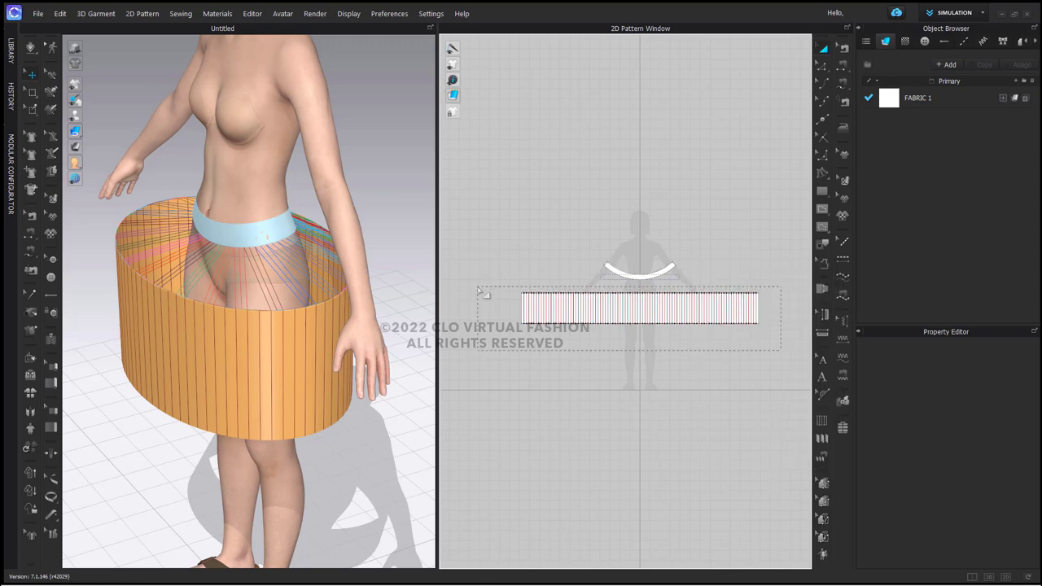
{"action": "left_click", "coordinate": [640, 309]}
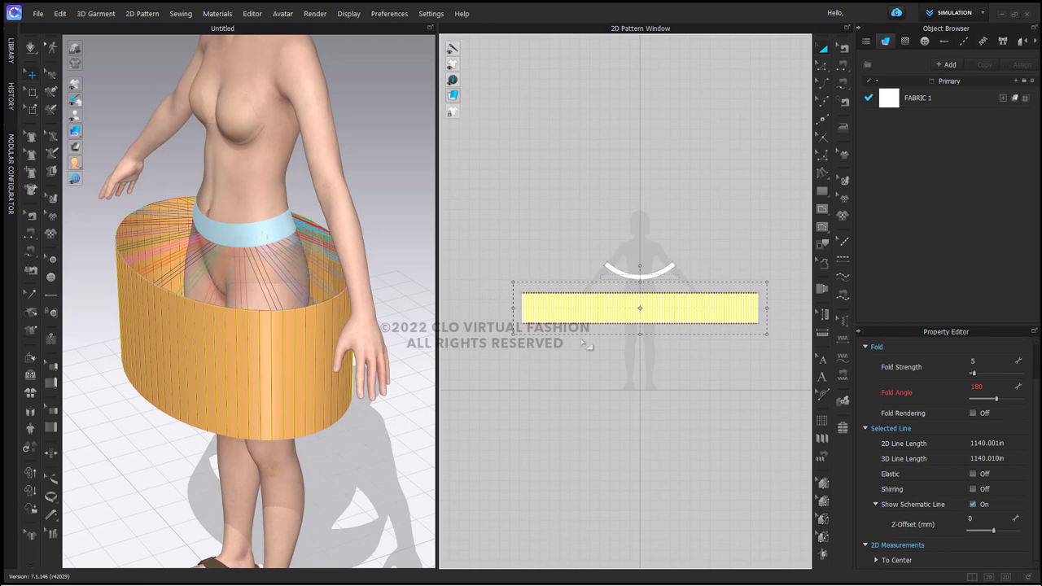
{"action": "mouse_move", "coordinate": [973, 415]}
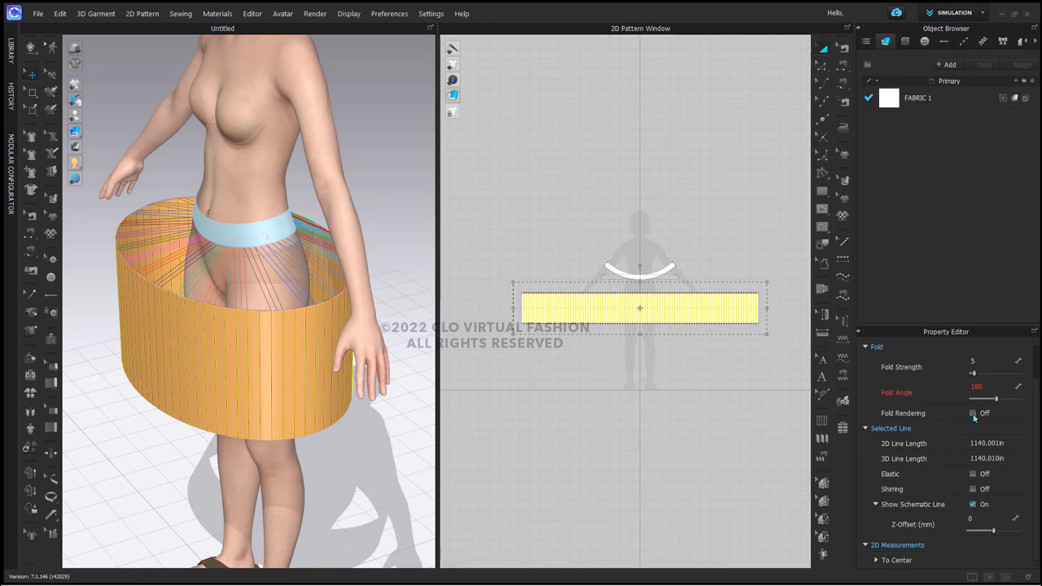
{"action": "left_click", "coordinate": [971, 412]}
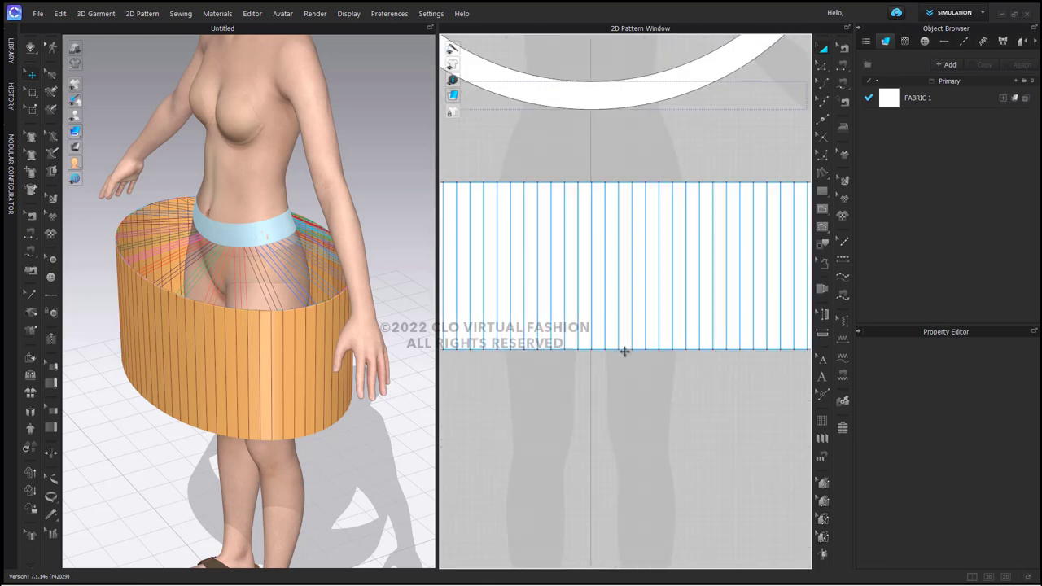
Step: Select the skirt panel, orbit the 3D view, and simulate the pleated drape
{"action": "left_click", "coordinate": [624, 350]}
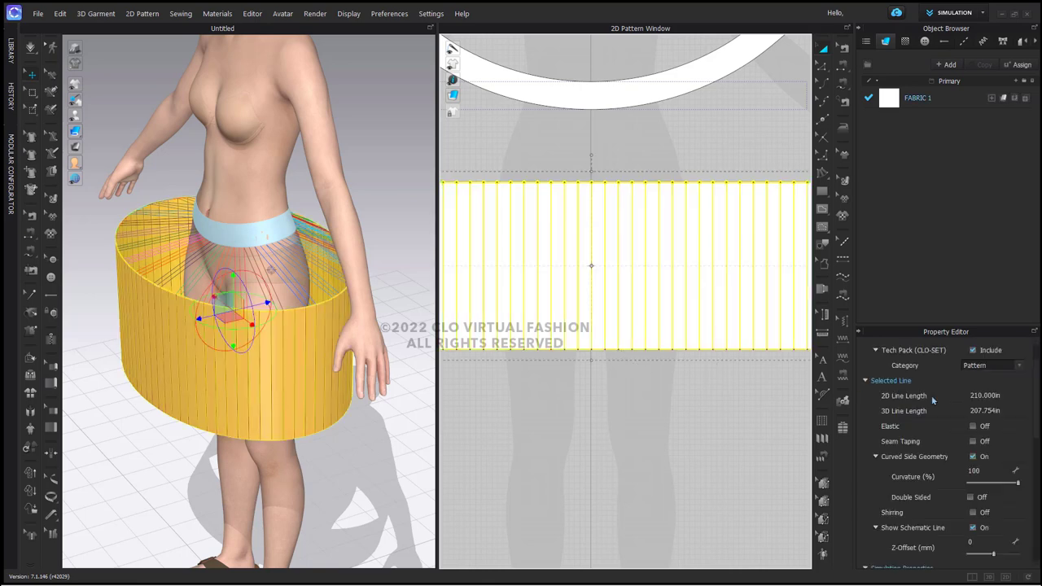
{"action": "mouse_move", "coordinate": [901, 236]}
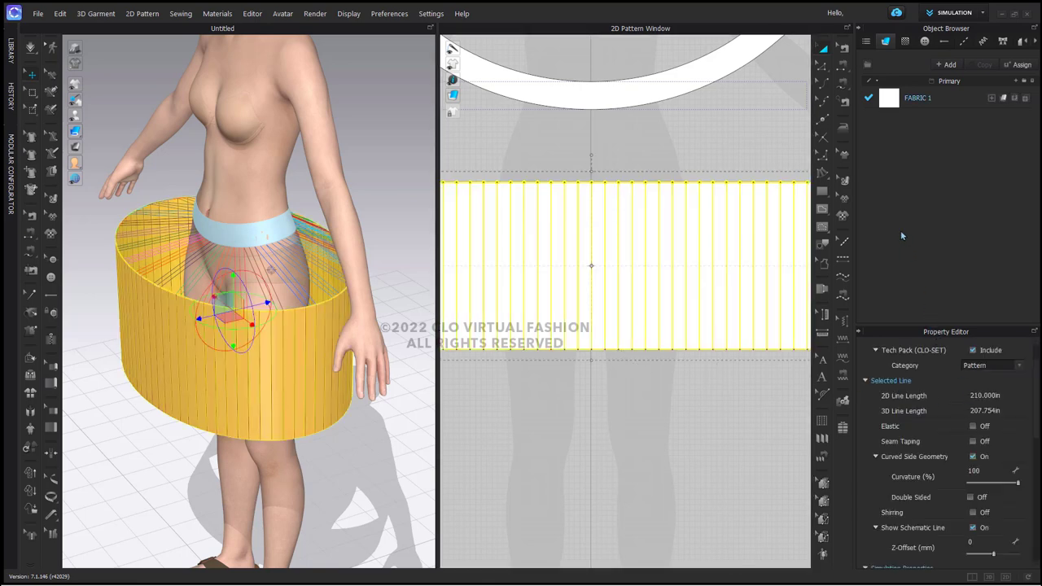
{"action": "scroll", "scroll_direction": "down", "scroll_amount": 3}
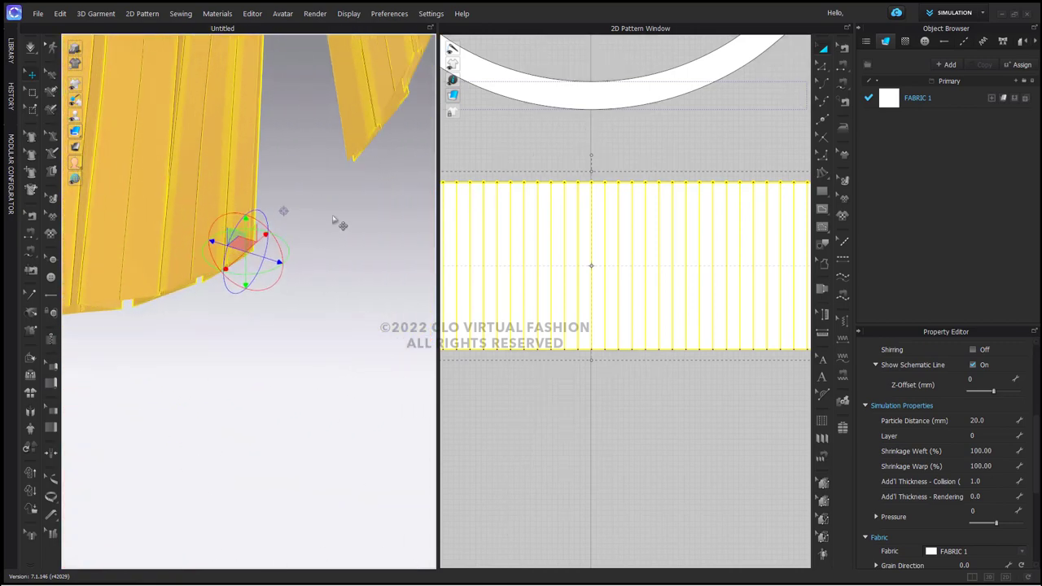
{"action": "left_click_drag", "start_coordinate": [260, 245], "coordinate": [366, 154]}
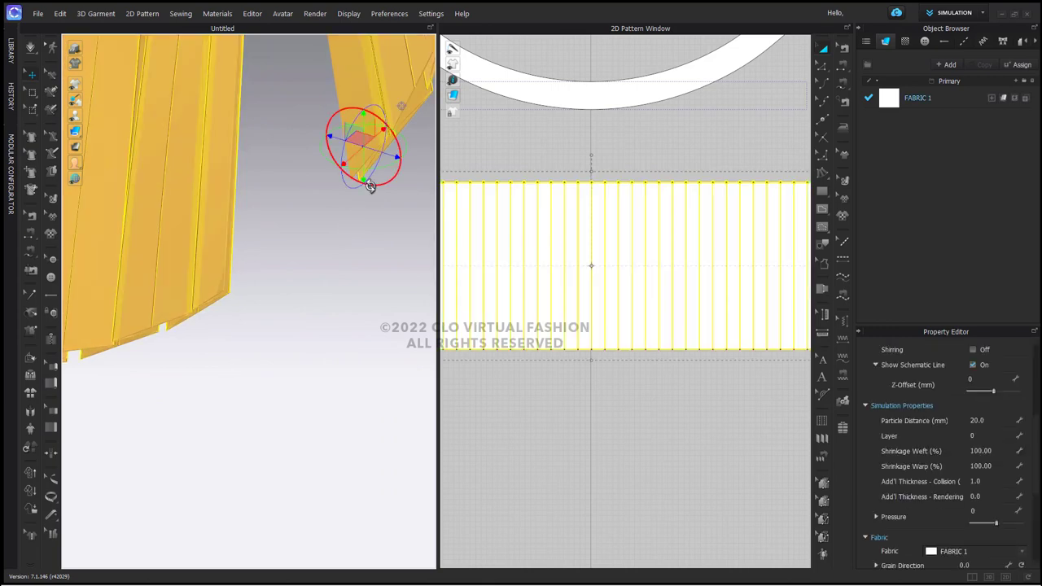
{"action": "left_click_drag", "start_coordinate": [370, 186], "coordinate": [324, 138]}
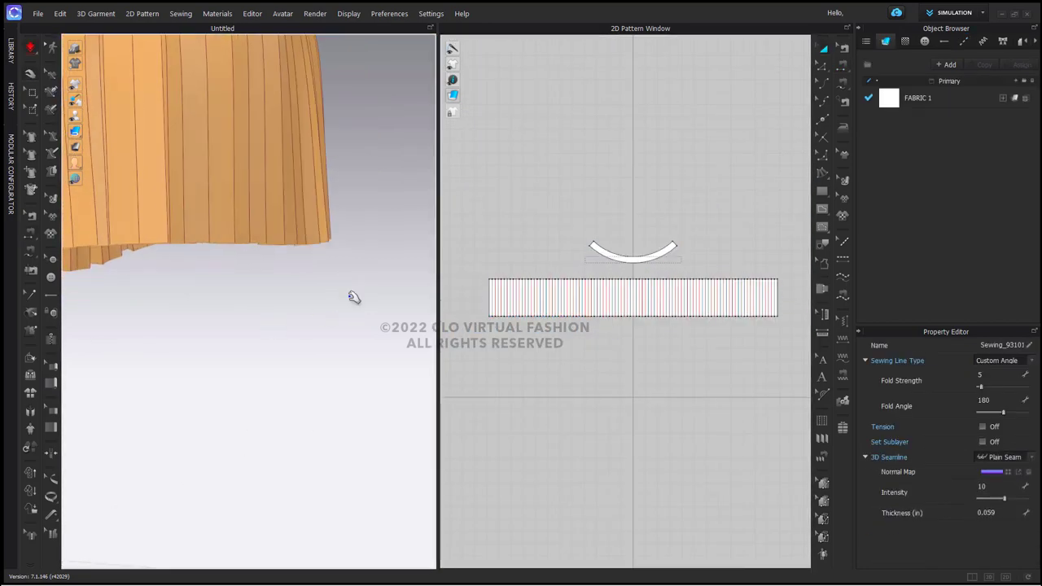
Step: Enable Elastic on the waistband's lower 31-inch edge with a ratio of 100
{"action": "left_click", "coordinate": [633, 250]}
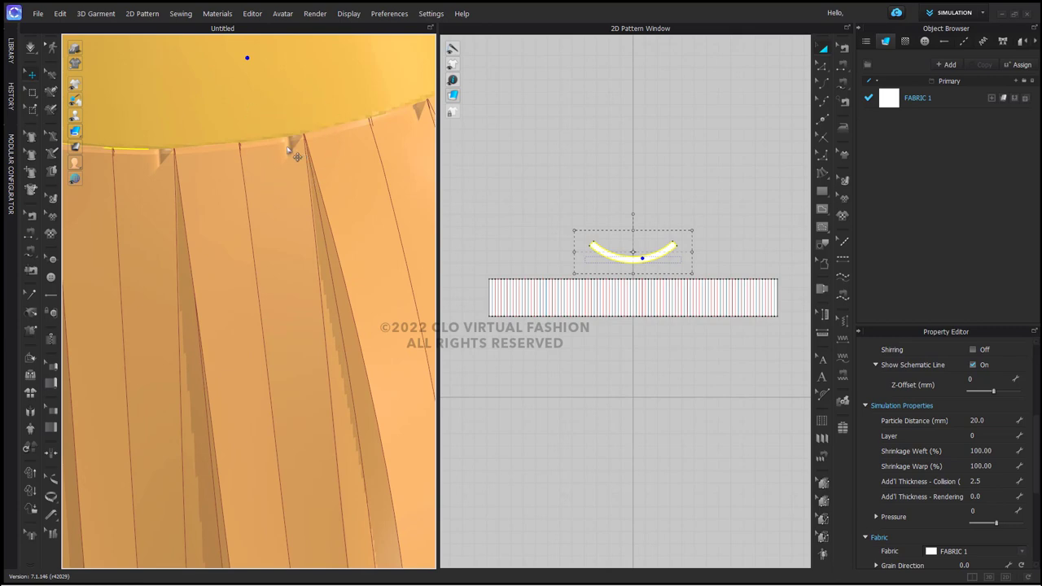
{"action": "mouse_move", "coordinate": [666, 218]}
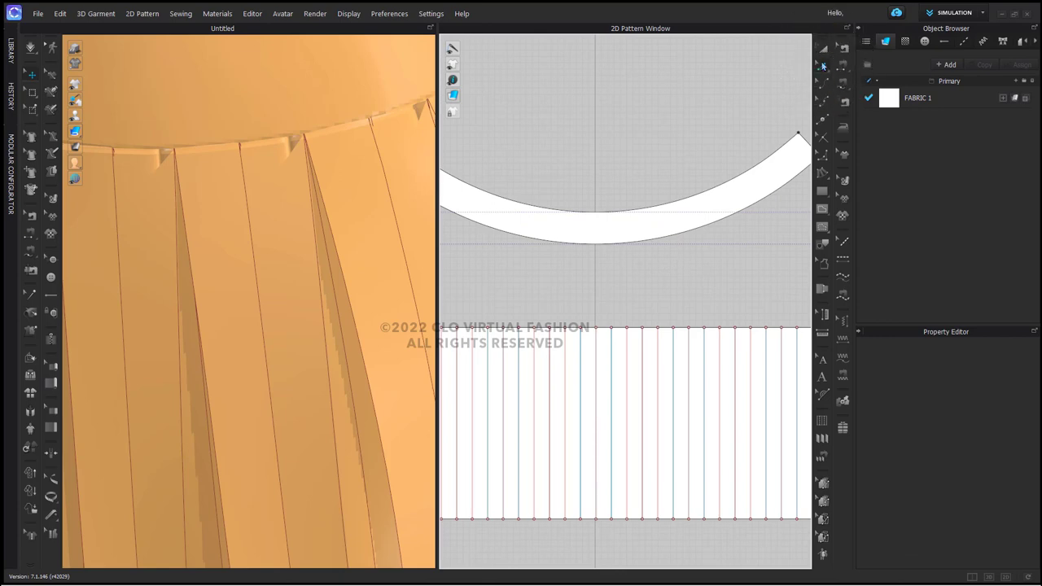
{"action": "left_click", "coordinate": [690, 241]}
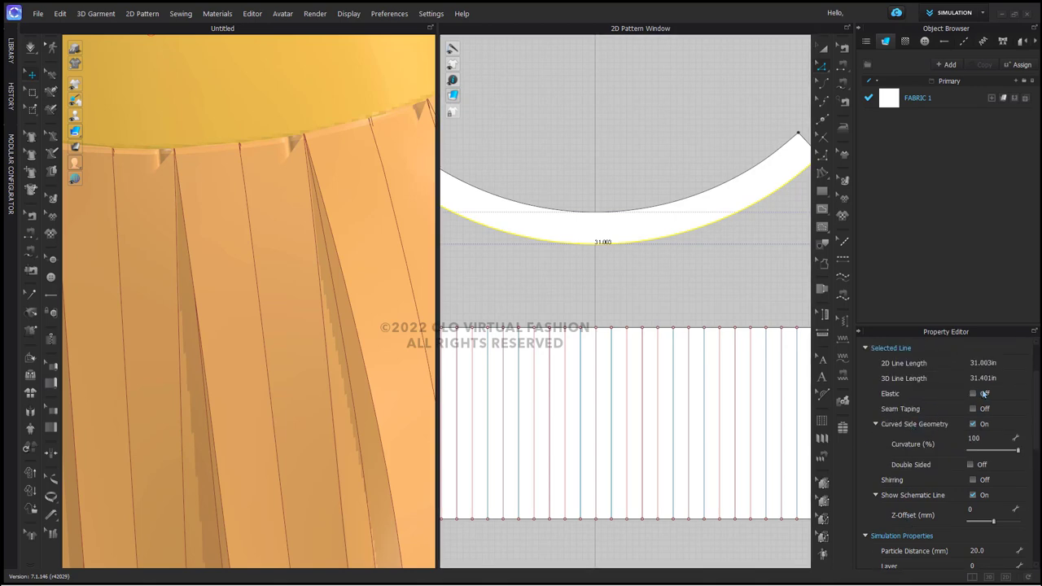
{"action": "left_click", "coordinate": [975, 393]}
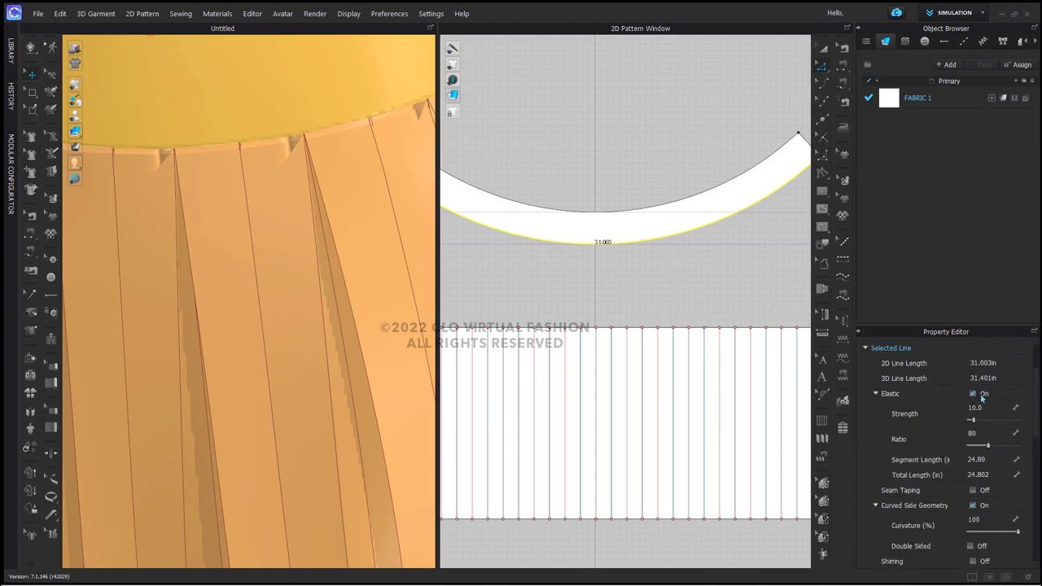
{"action": "left_click", "coordinate": [972, 439]}
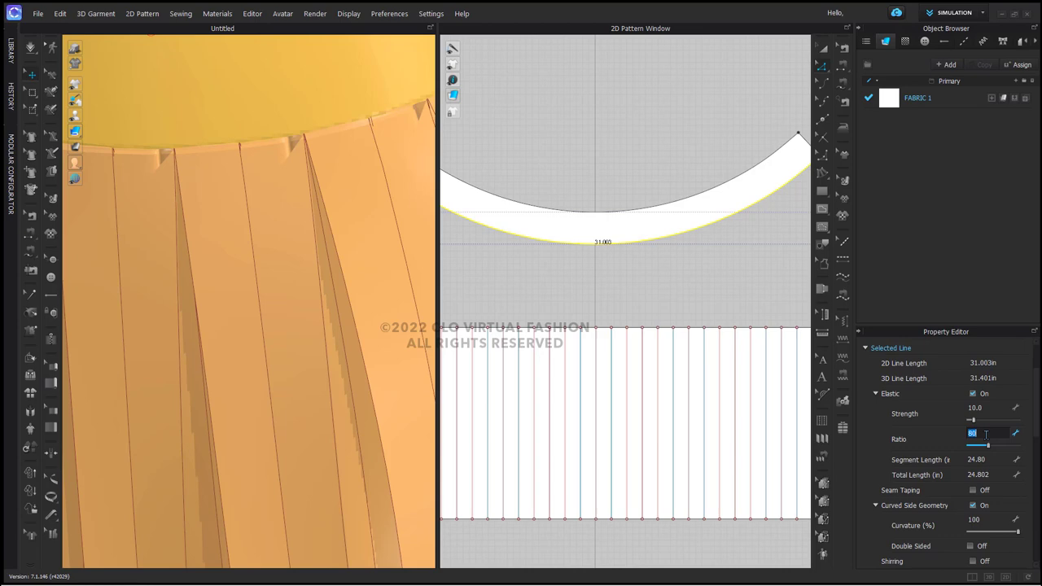
{"action": "type", "text": "100"}
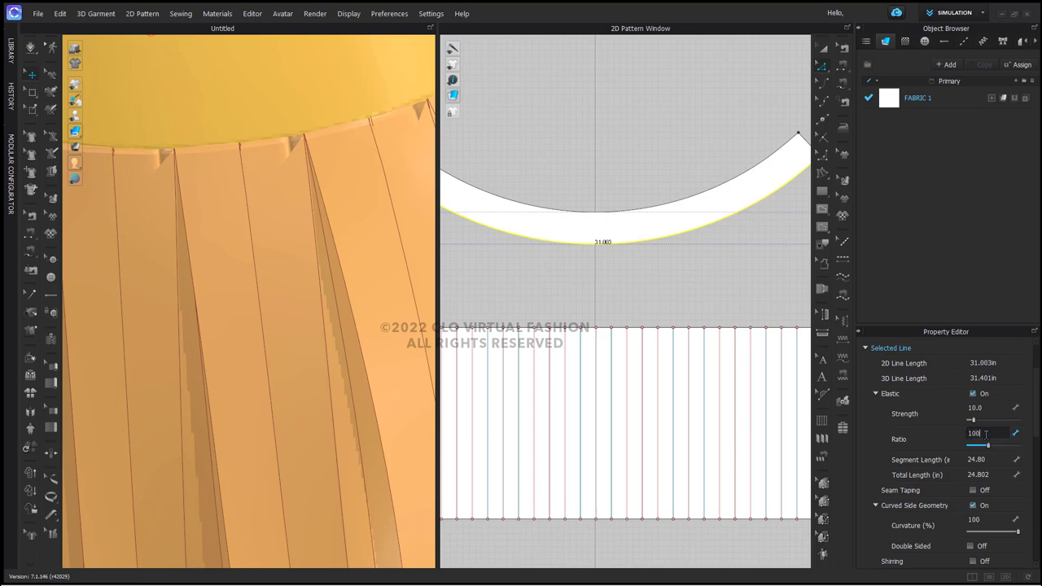